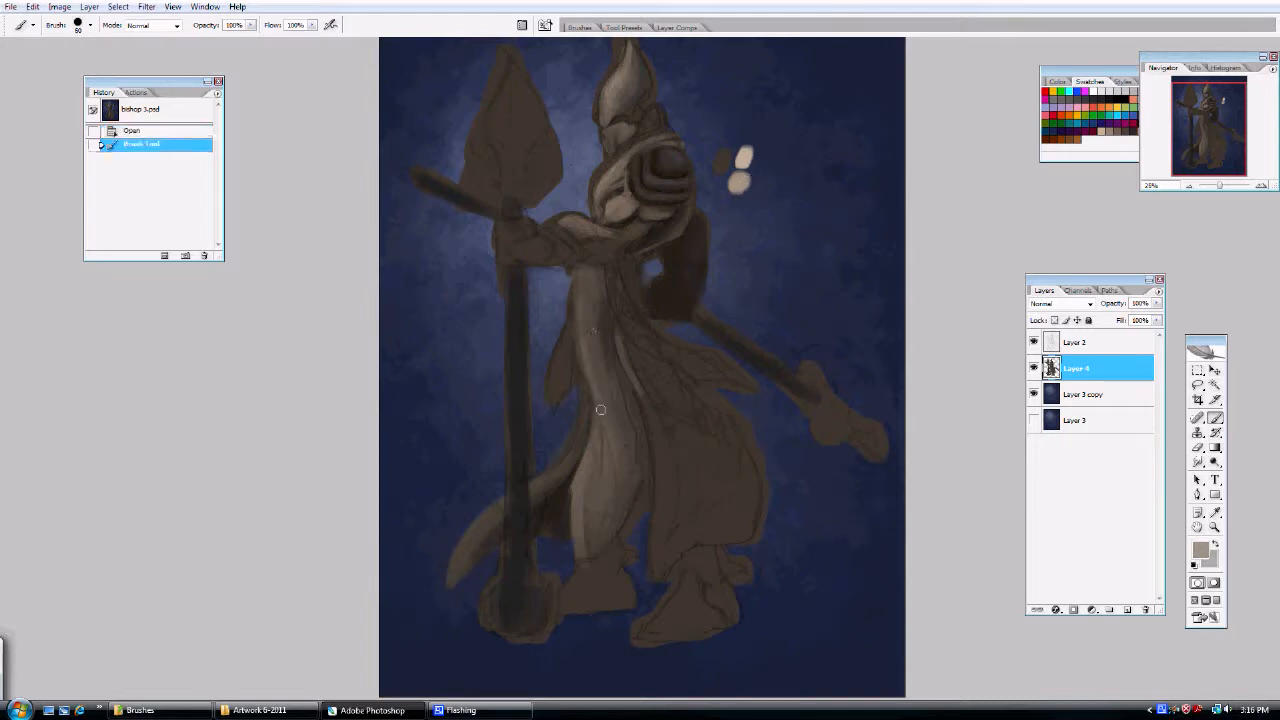
Paint light beige highlight strokes down the centre and front fold of the robe.
{"action": "left_click_drag", "start_coordinate": [600, 409], "coordinate": [589, 305]}
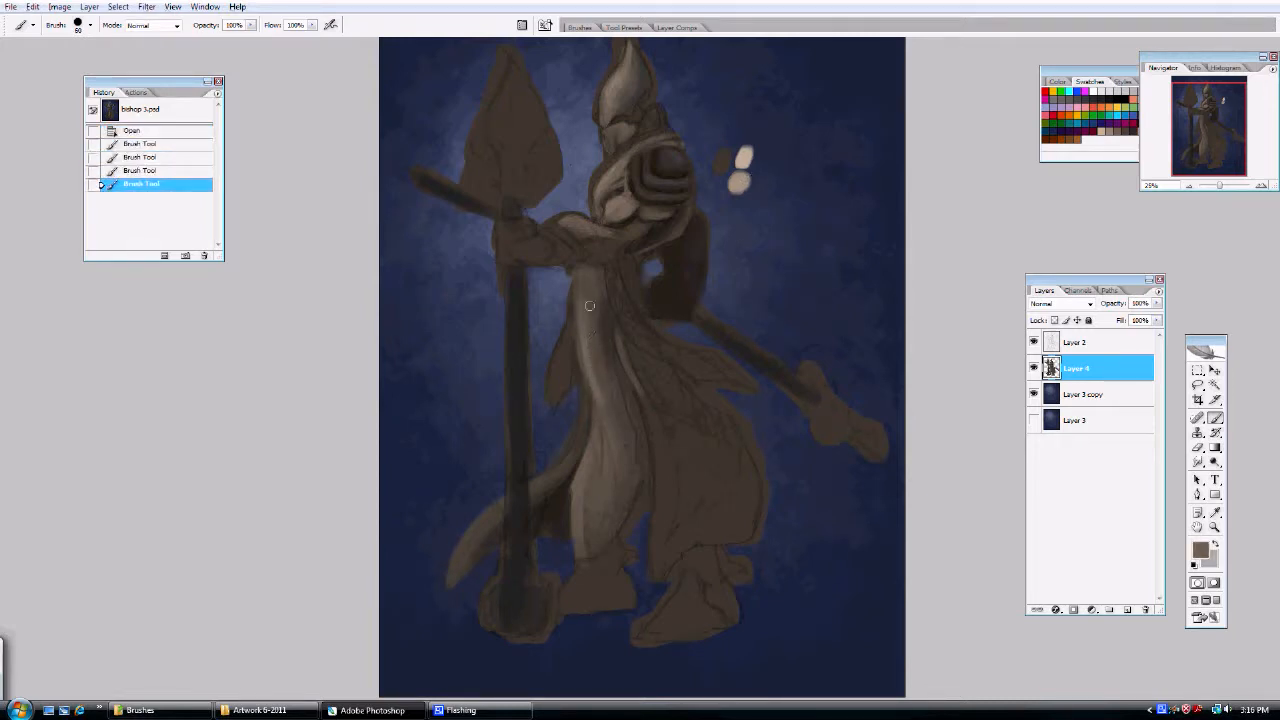
{"action": "left_click", "coordinate": [582, 311]}
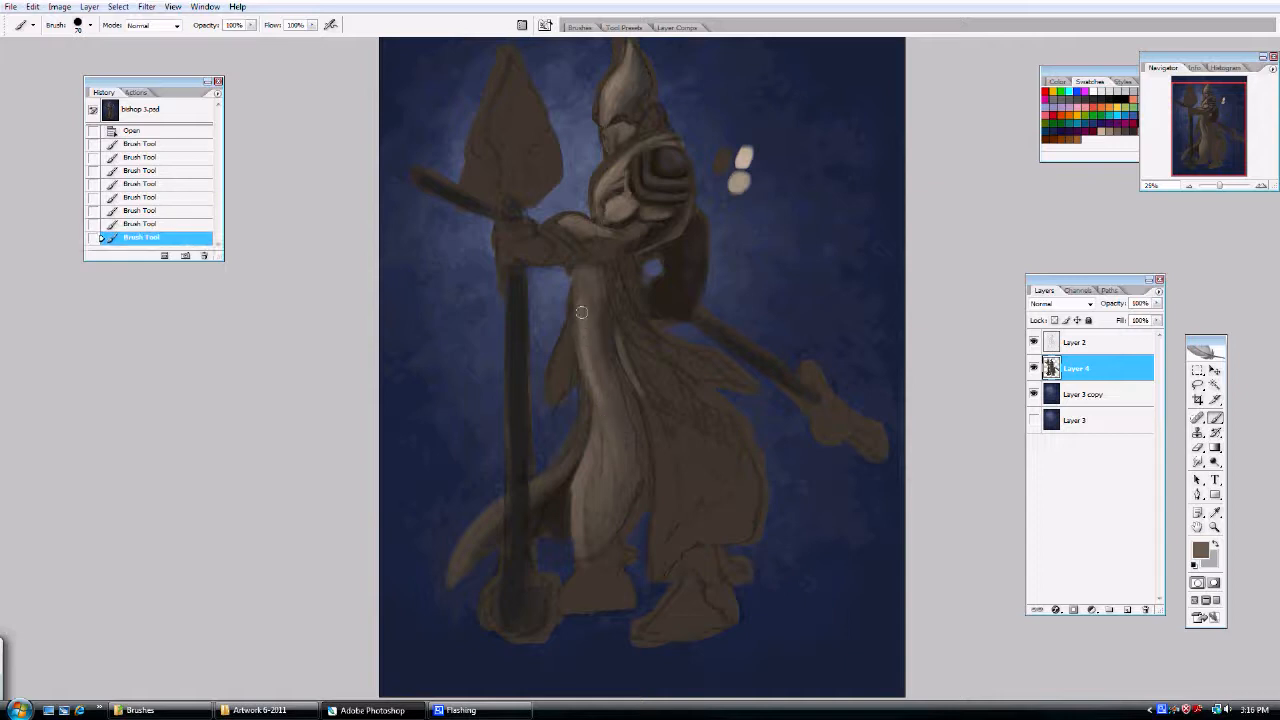
{"action": "left_click_drag", "start_coordinate": [582, 312], "coordinate": [583, 511]}
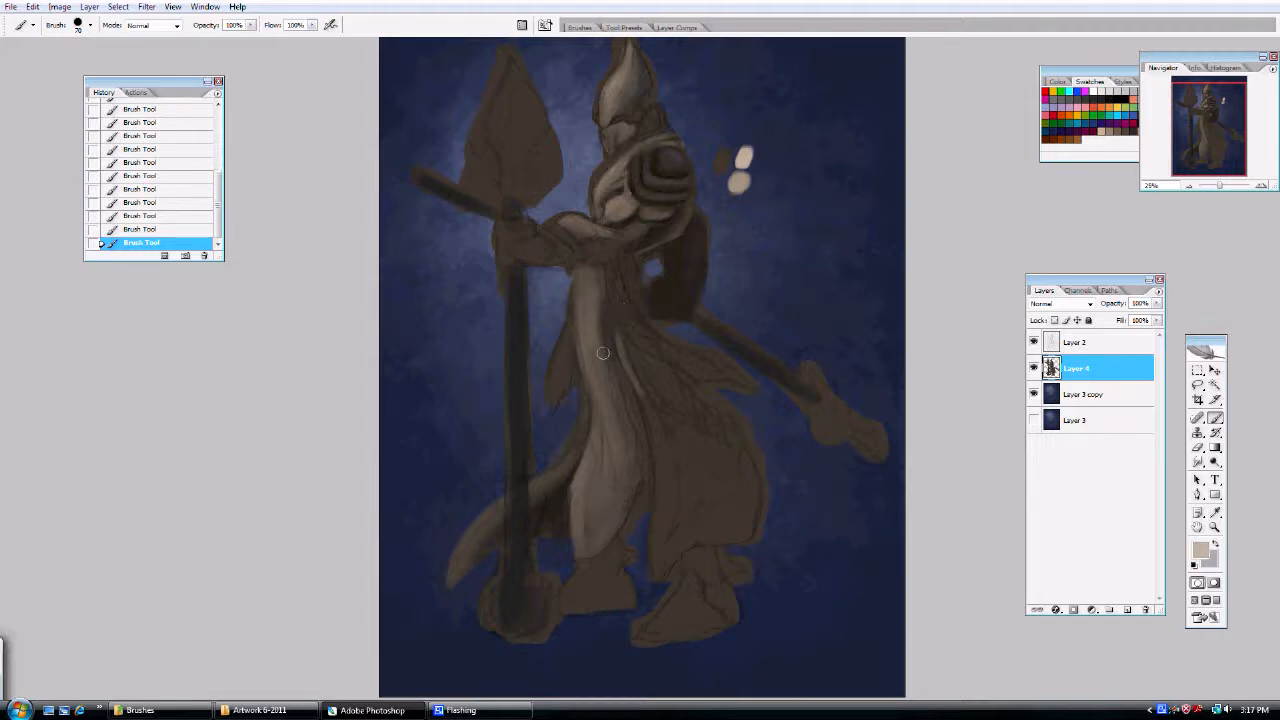
{"action": "left_click_drag", "start_coordinate": [603, 353], "coordinate": [585, 297]}
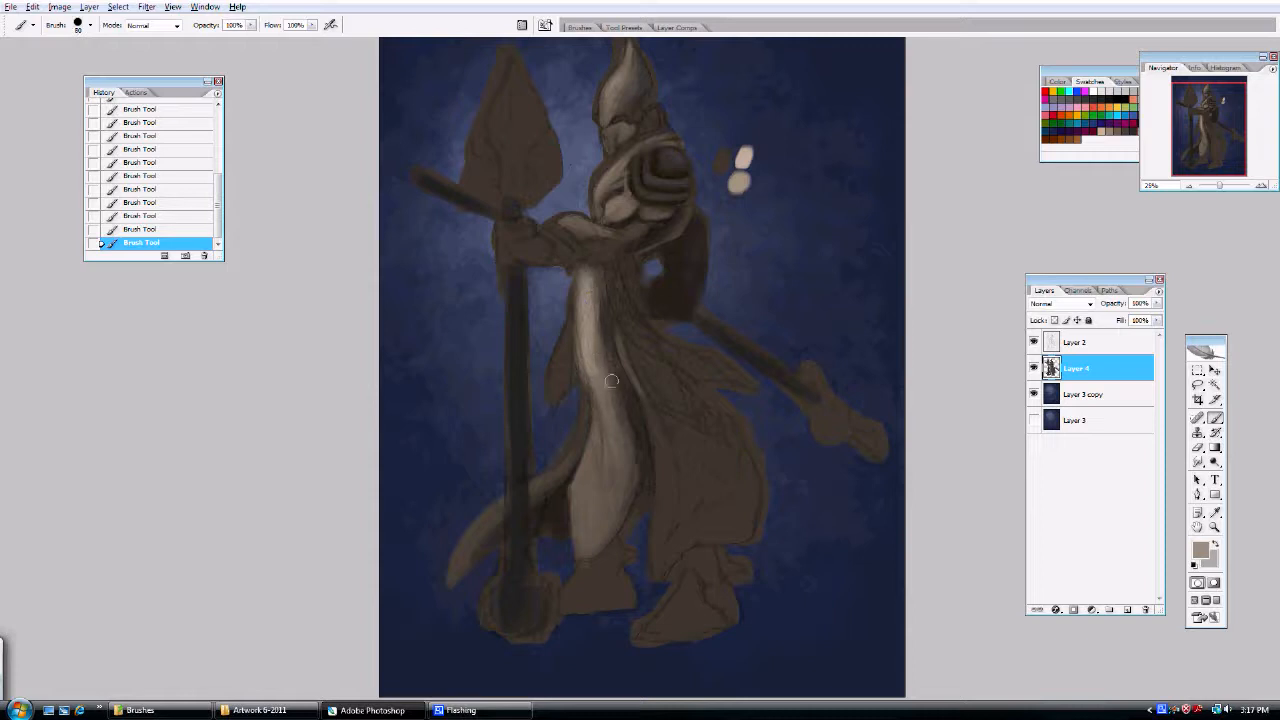
Brighten the robe's lower folds toward the hem and add shadow within them.
{"action": "left_click_drag", "start_coordinate": [612, 380], "coordinate": [665, 467]}
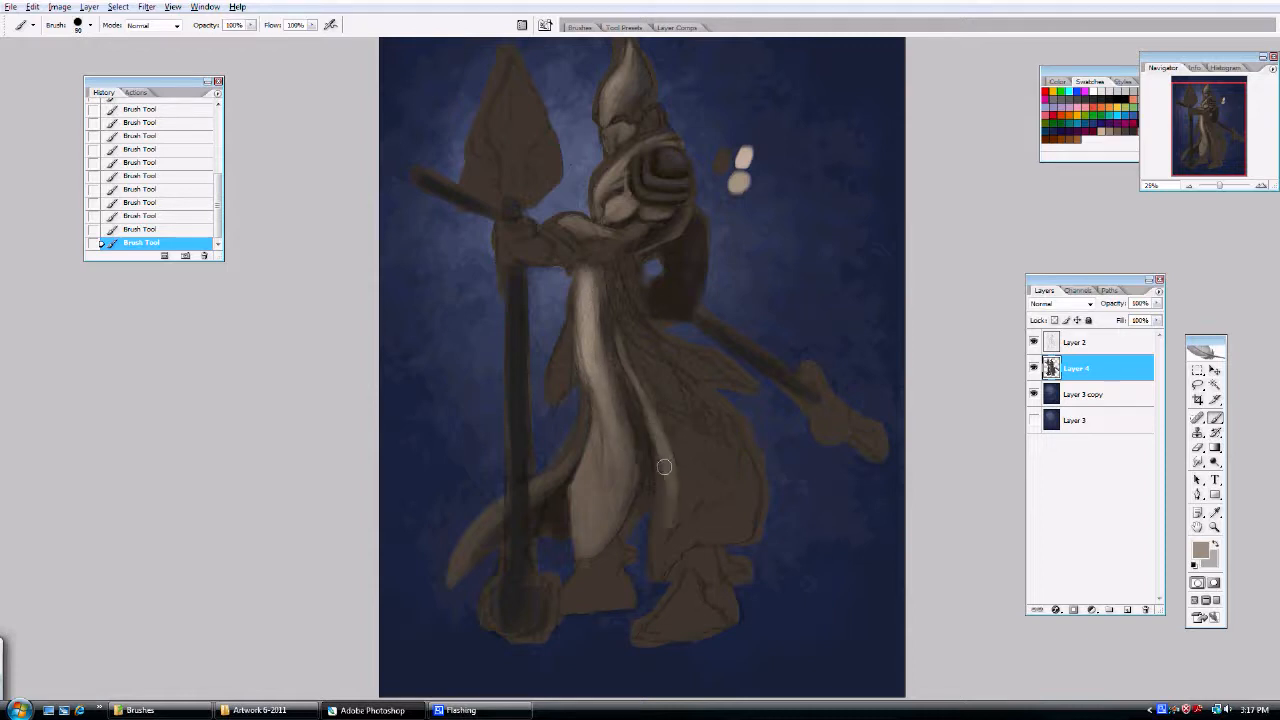
{"action": "left_click_drag", "start_coordinate": [664, 466], "coordinate": [650, 571]}
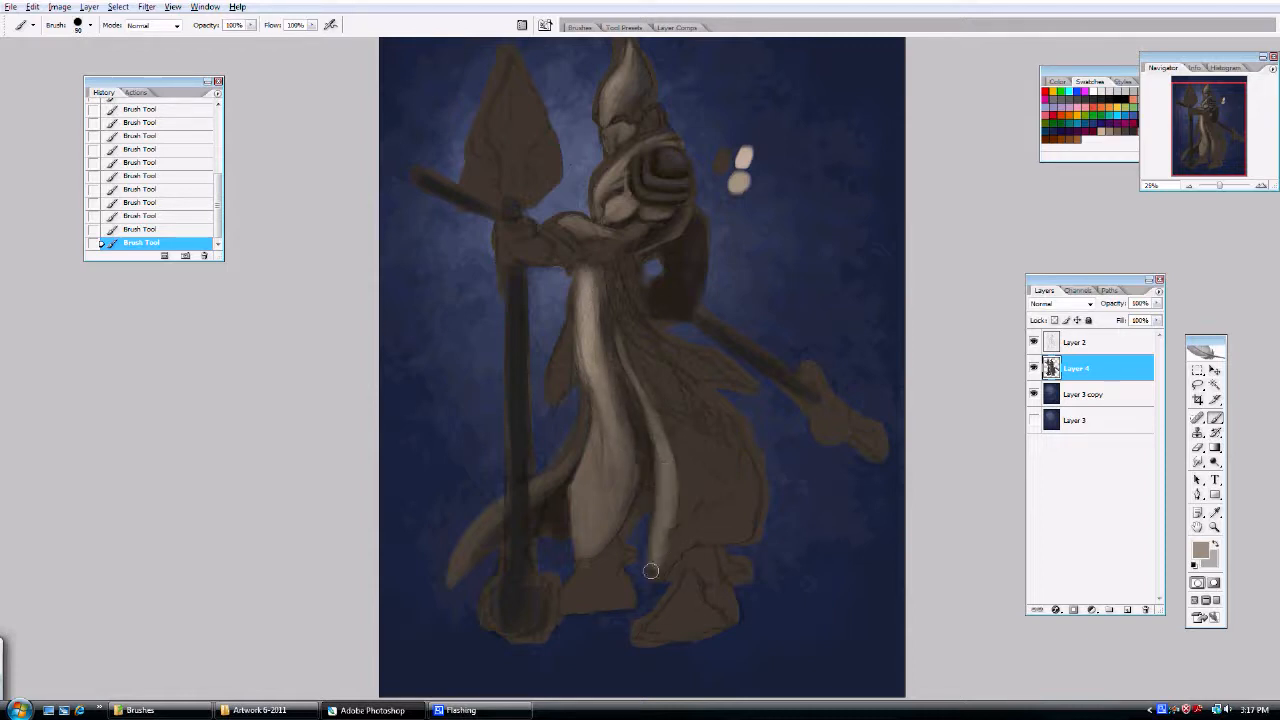
{"action": "left_click_drag", "start_coordinate": [650, 571], "coordinate": [691, 551]}
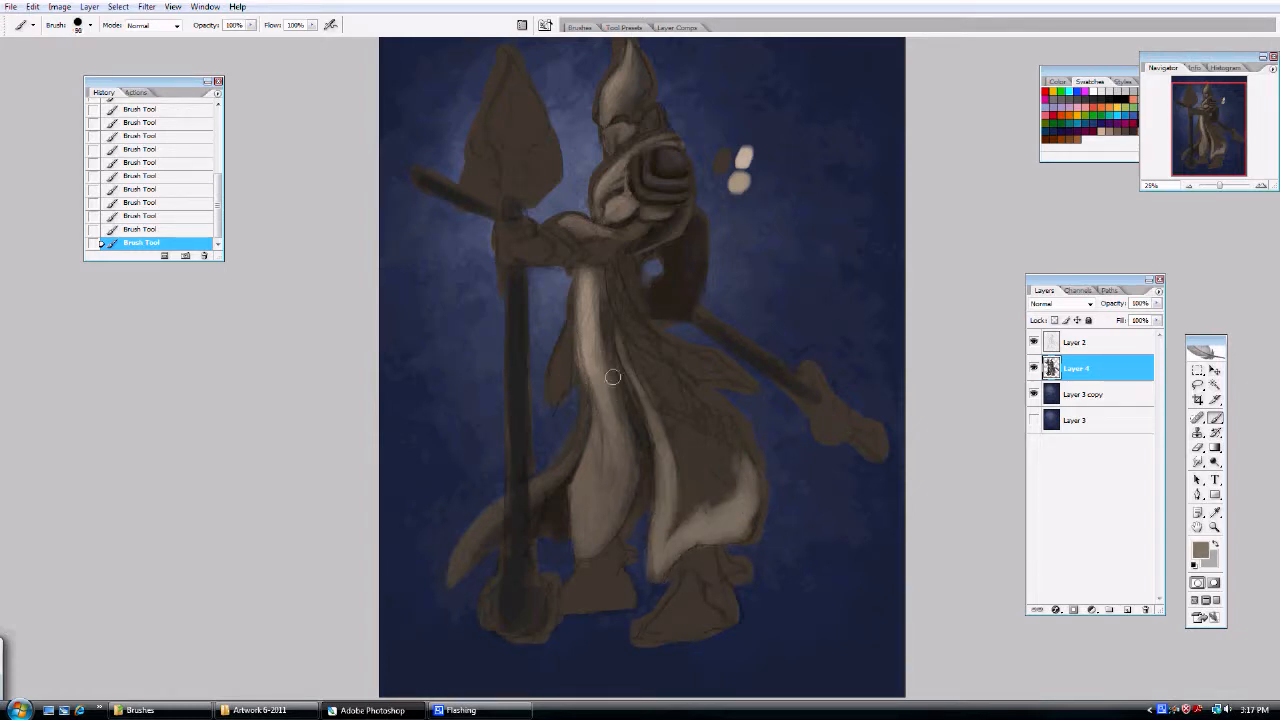
{"action": "left_click_drag", "start_coordinate": [613, 377], "coordinate": [665, 452]}
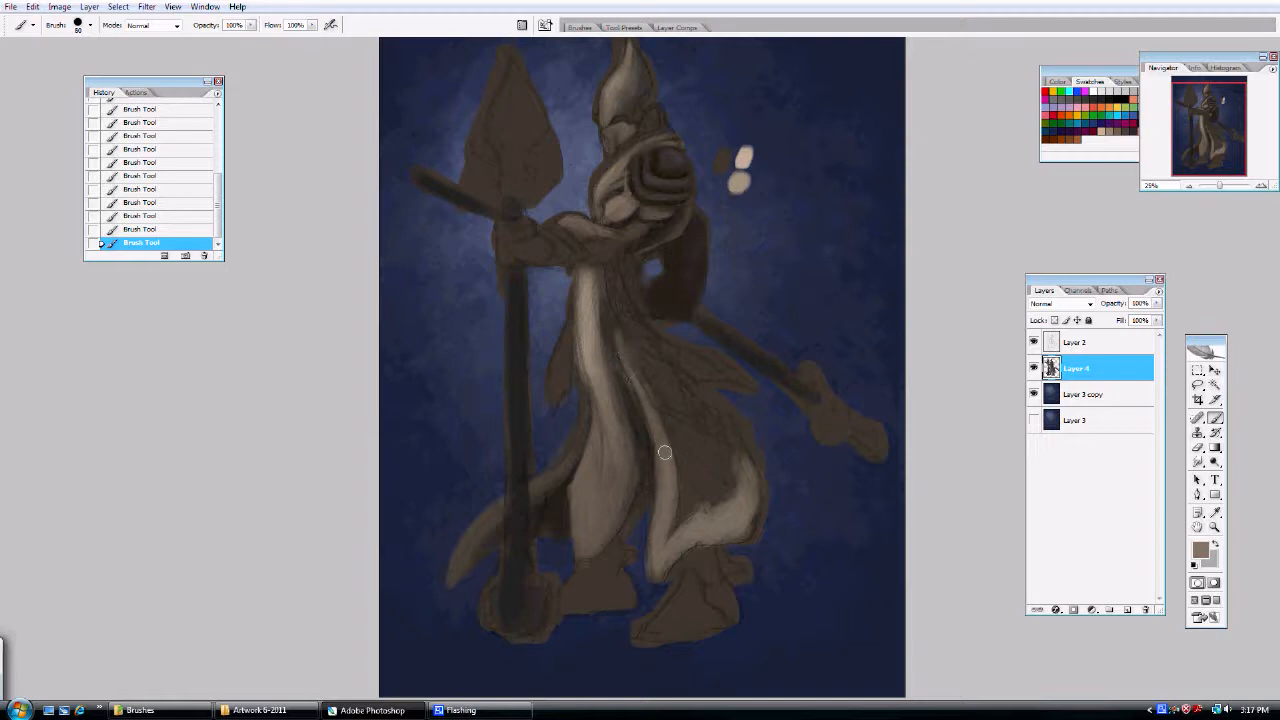
{"action": "left_click_drag", "start_coordinate": [665, 452], "coordinate": [744, 534]}
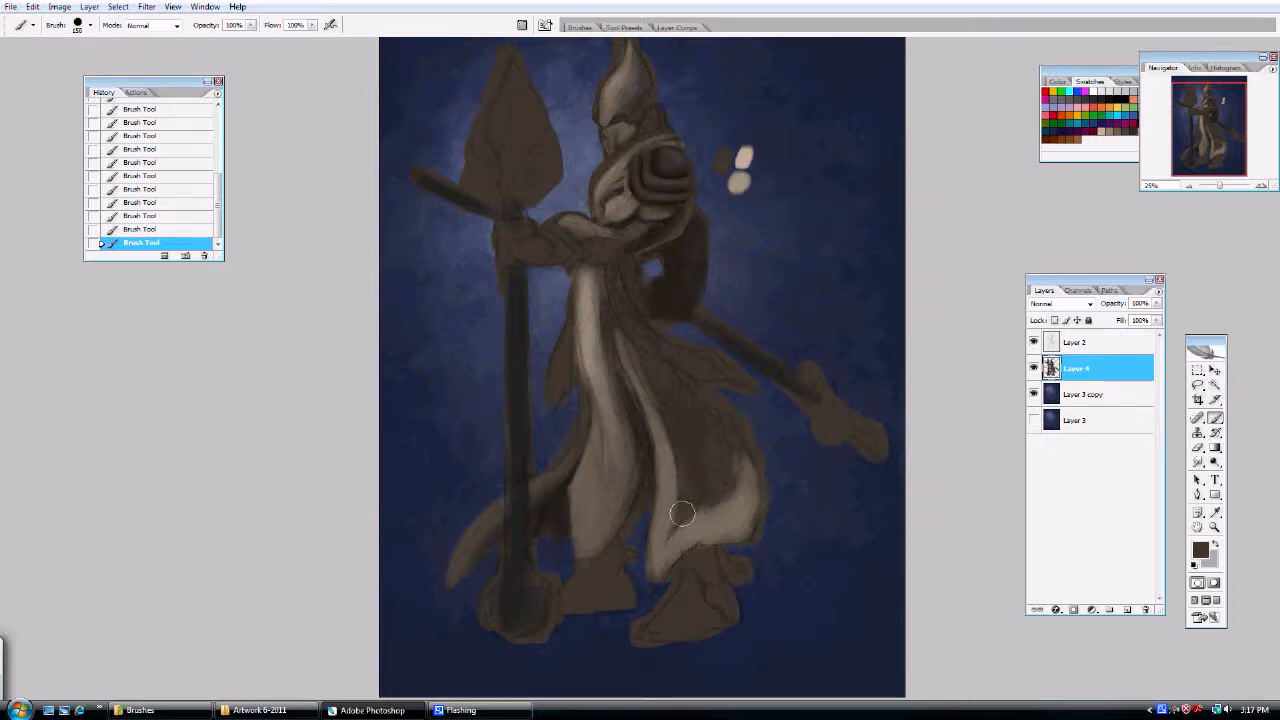
{"action": "left_click_drag", "start_coordinate": [680, 513], "coordinate": [645, 367]}
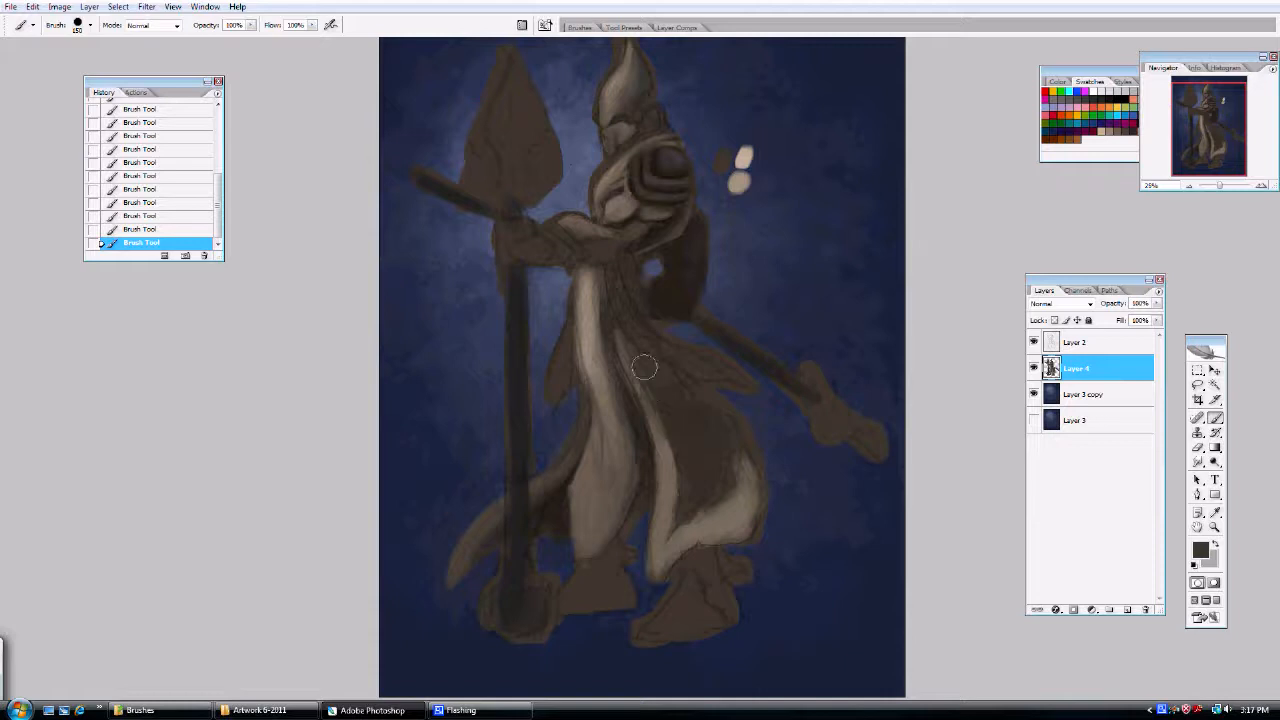
{"action": "mouse_move", "coordinate": [673, 473]}
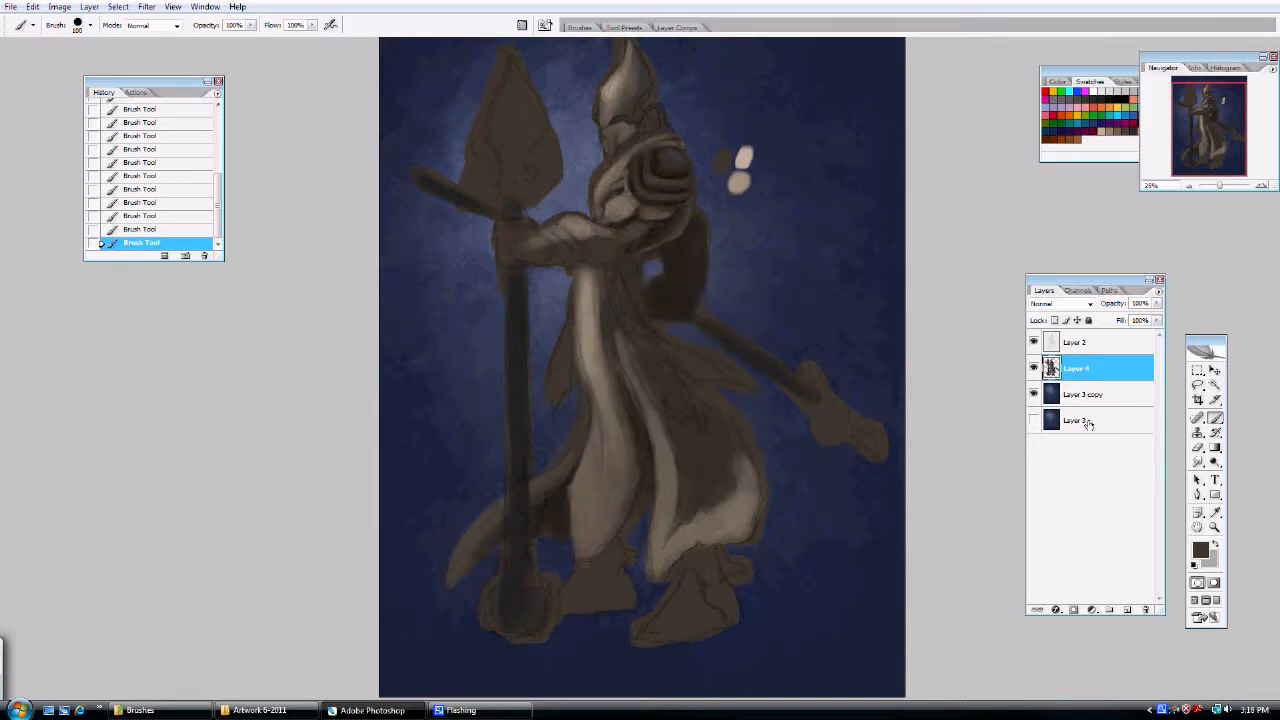
Choose a darker brown as the foreground colour in the Color Picker.
{"action": "left_click", "coordinate": [1203, 549]}
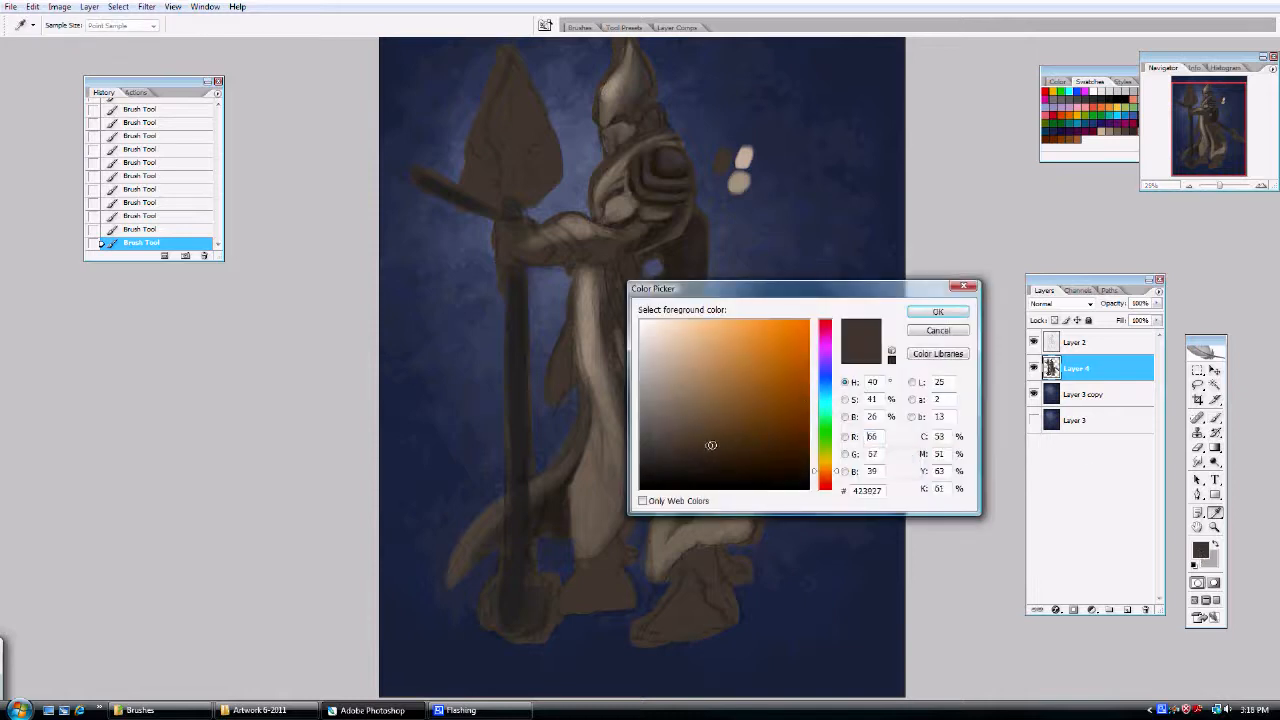
{"action": "left_click", "coordinate": [937, 311]}
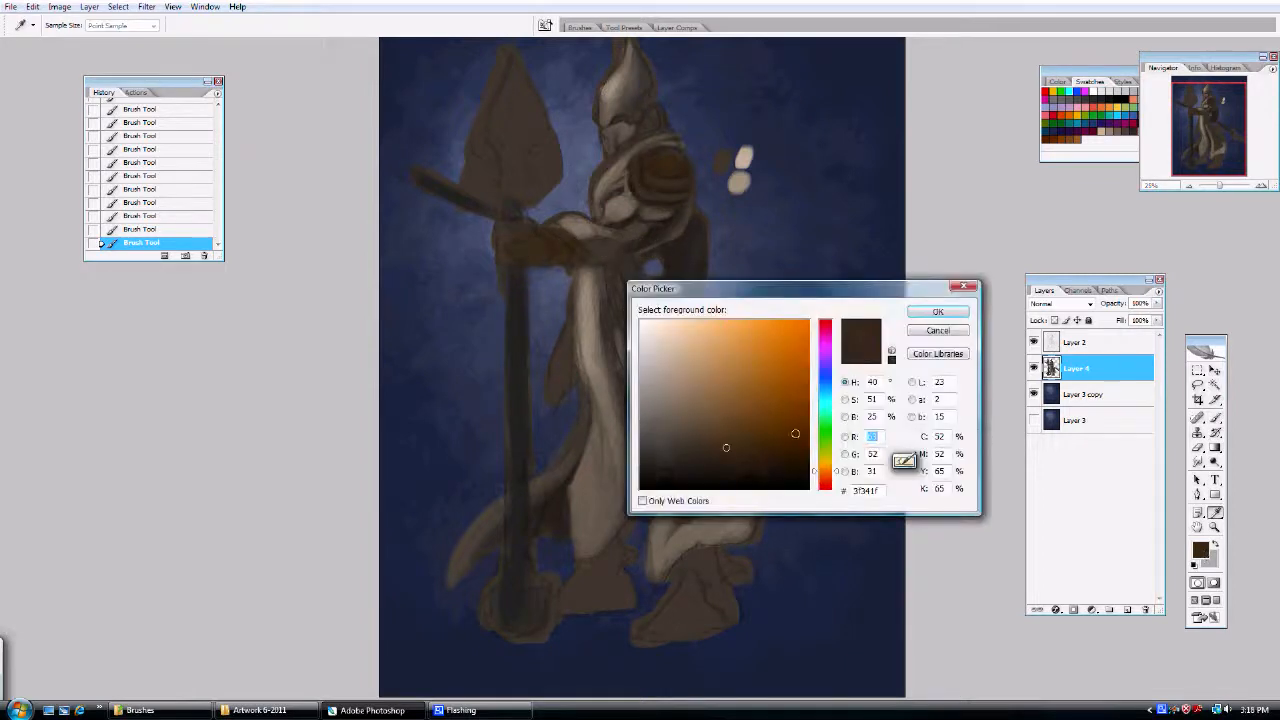
{"action": "left_click", "coordinate": [937, 311]}
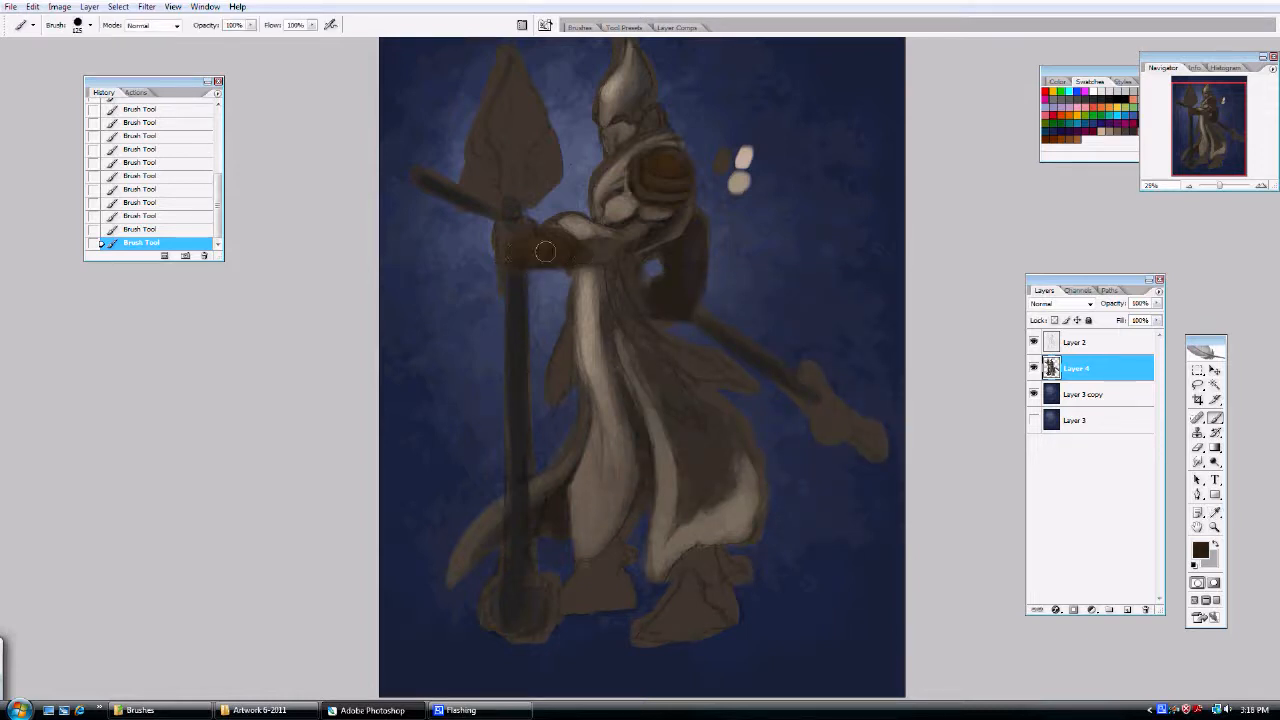
{"action": "mouse_move", "coordinate": [536, 250]}
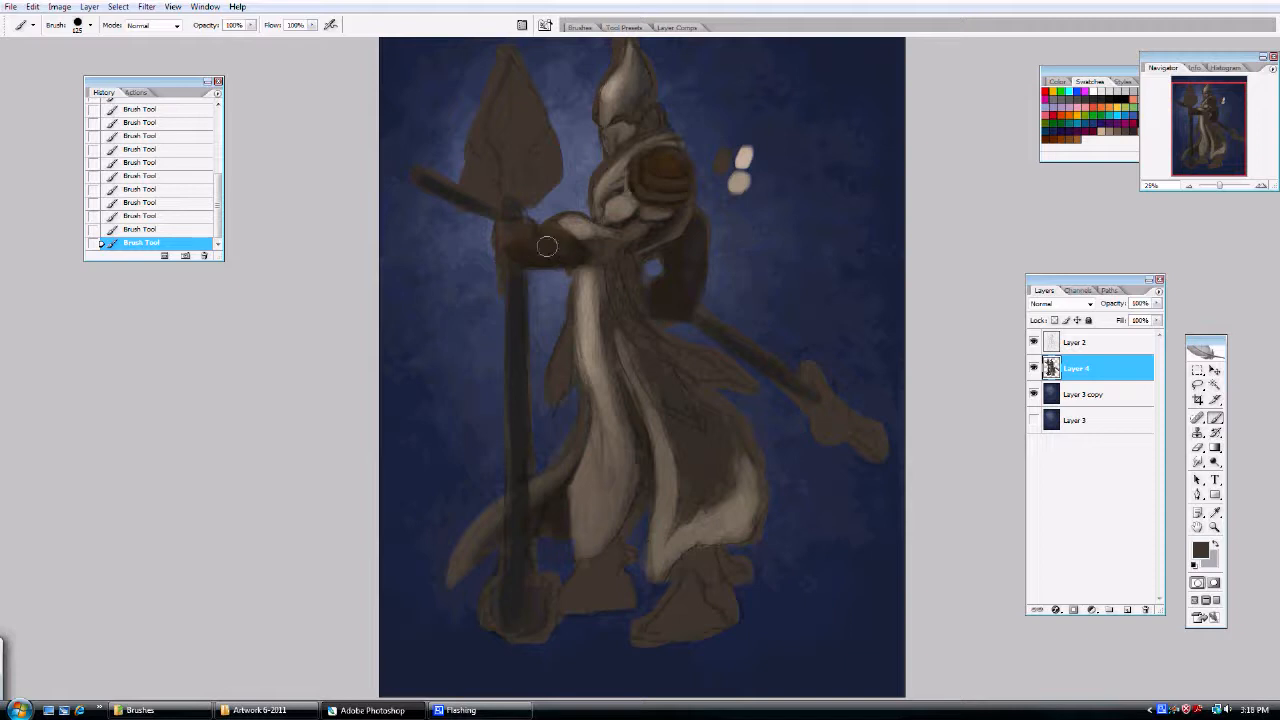
Brush dark brown over the staff-arm sleeve and down toward the upper chest.
{"action": "left_click_drag", "start_coordinate": [547, 247], "coordinate": [575, 356]}
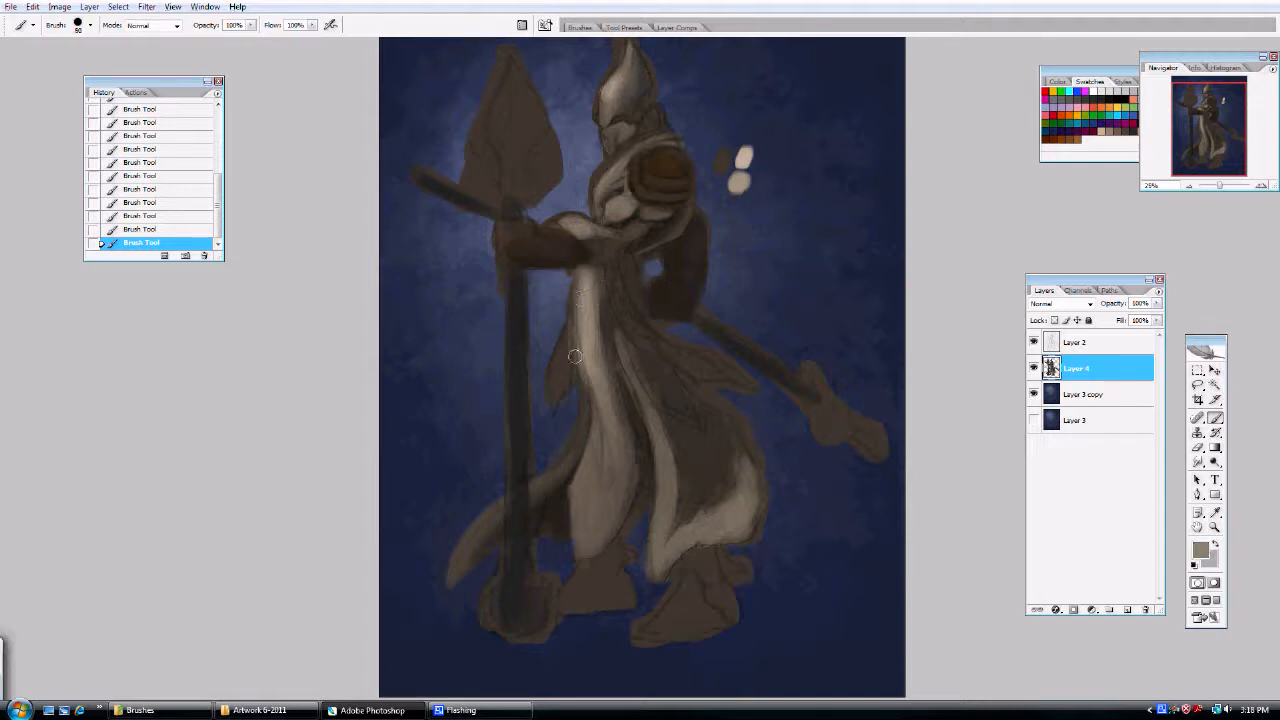
{"action": "left_click_drag", "start_coordinate": [575, 357], "coordinate": [580, 452]}
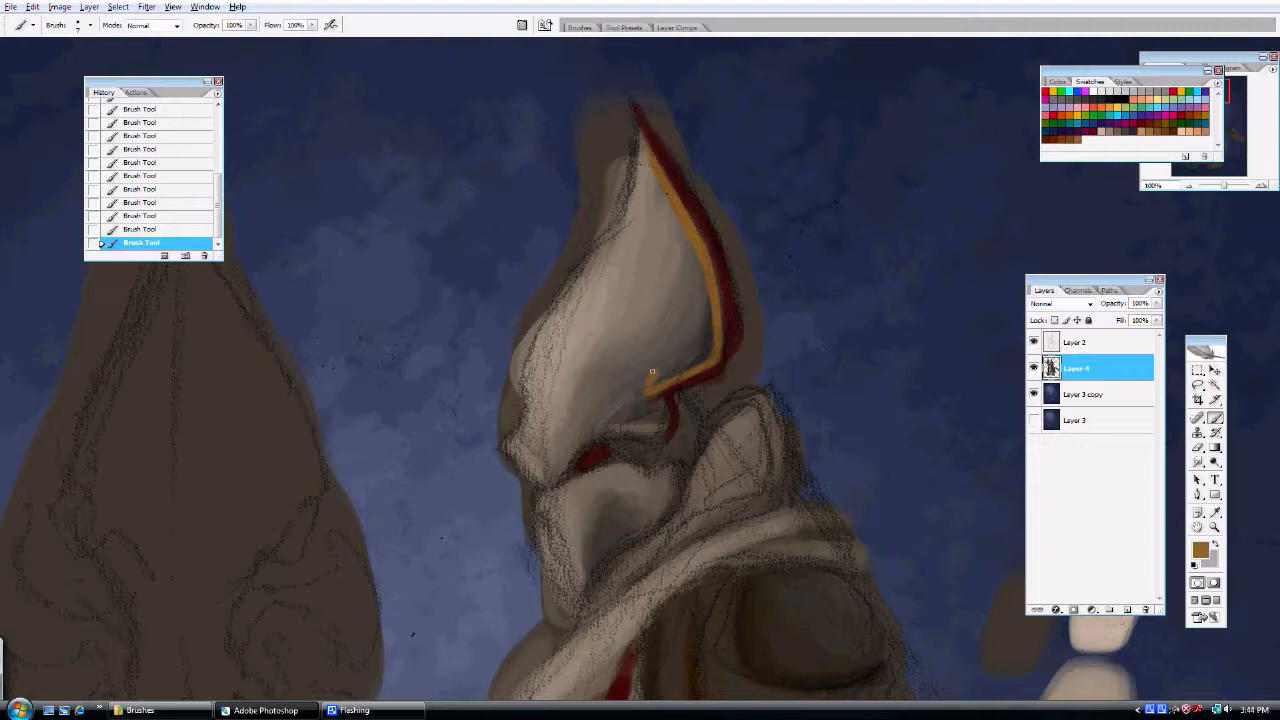
Hide Layer 2's sketch, smooth the helmet shading and paint along the eye slit.
{"action": "left_click", "coordinate": [655, 355]}
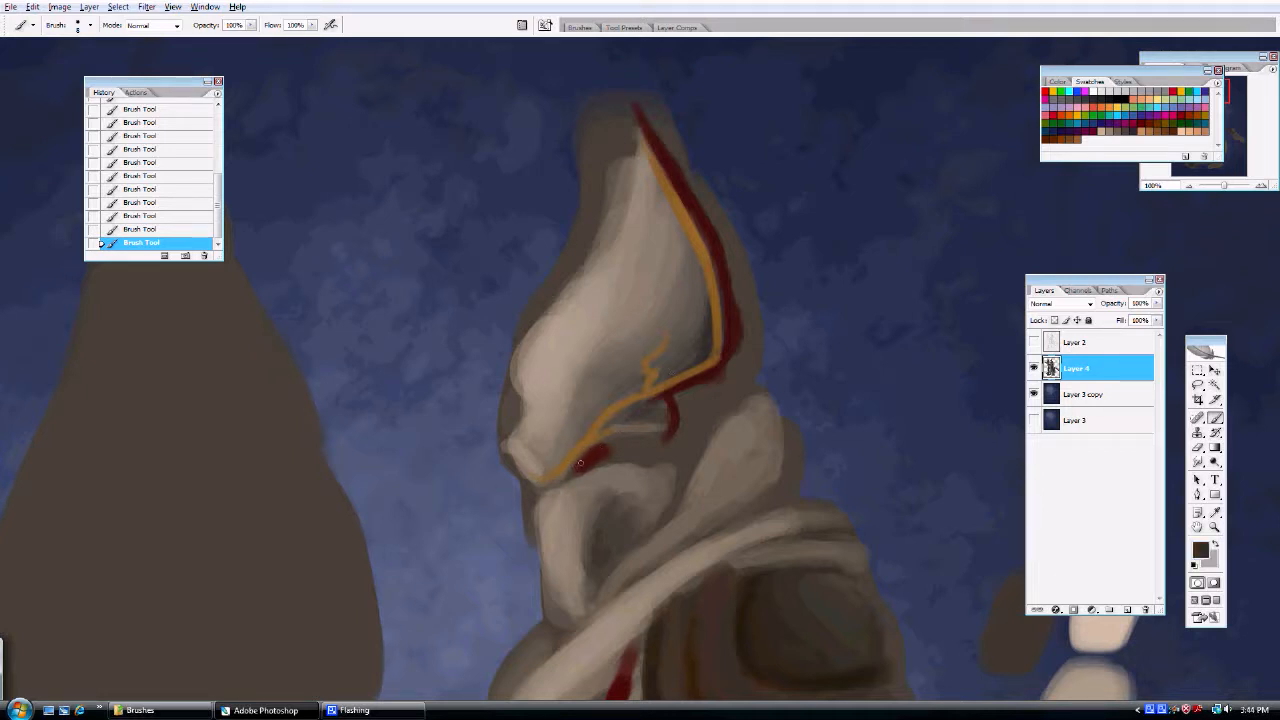
{"action": "left_click_drag", "start_coordinate": [580, 465], "coordinate": [610, 445]}
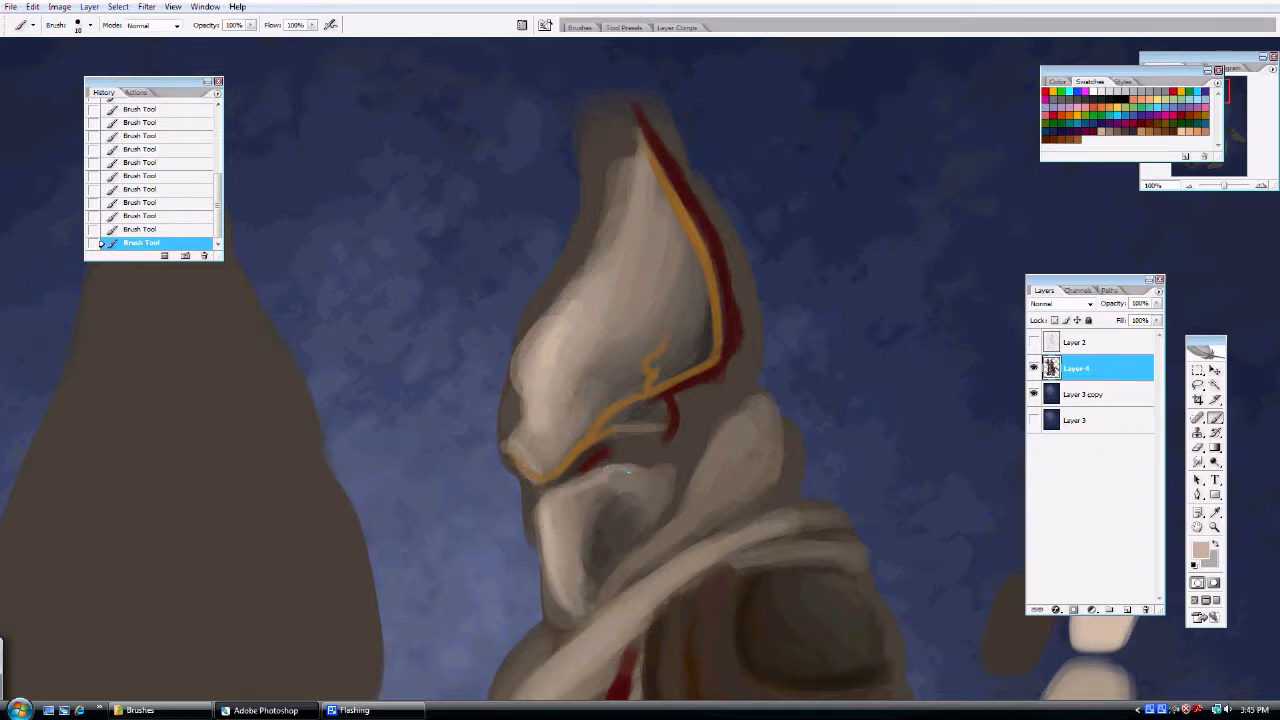
{"action": "mouse_move", "coordinate": [620, 480]}
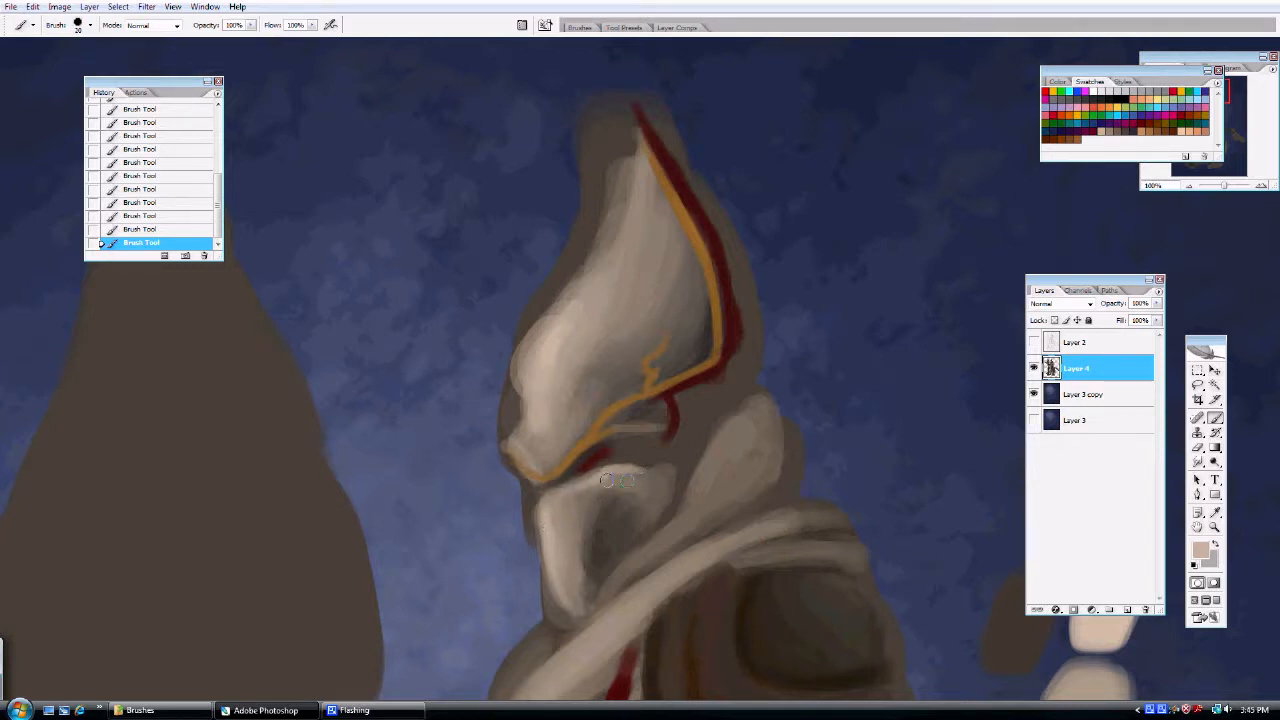
{"action": "left_click_drag", "start_coordinate": [620, 480], "coordinate": [558, 560]}
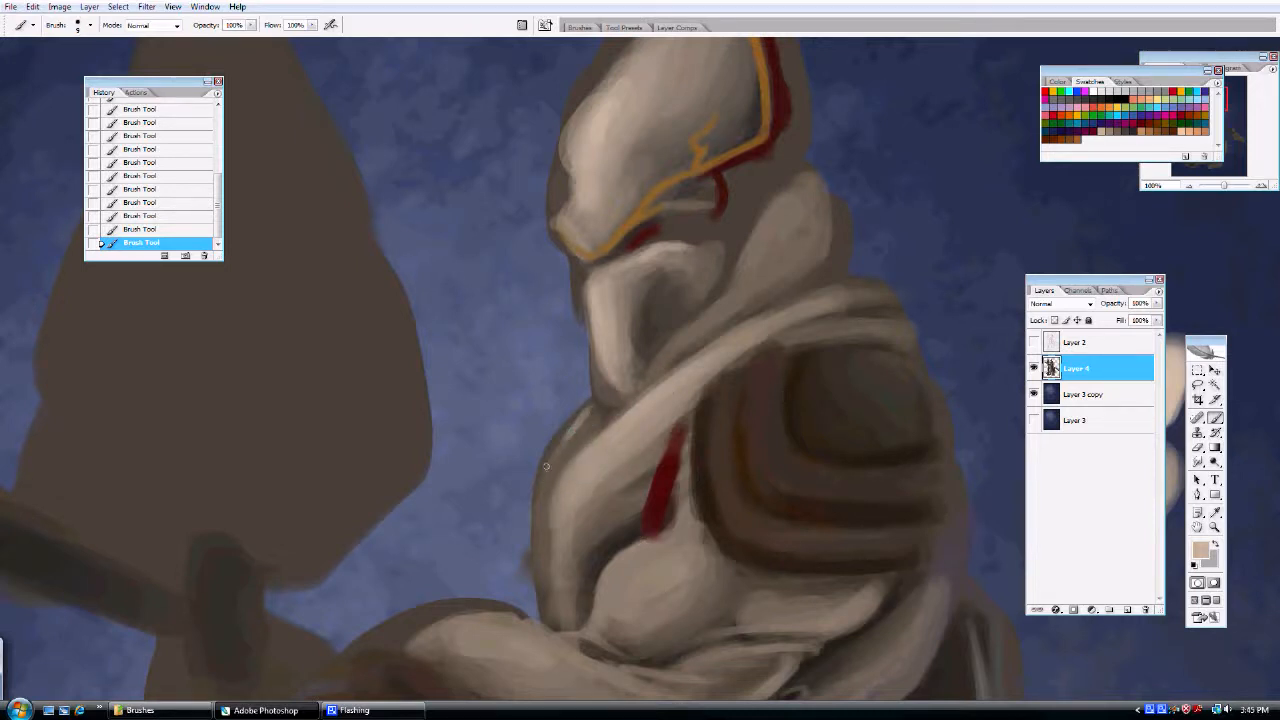
Paint darker rounded shading into the shoulder guard's rings.
{"action": "left_click_drag", "start_coordinate": [545, 465], "coordinate": [545, 603]}
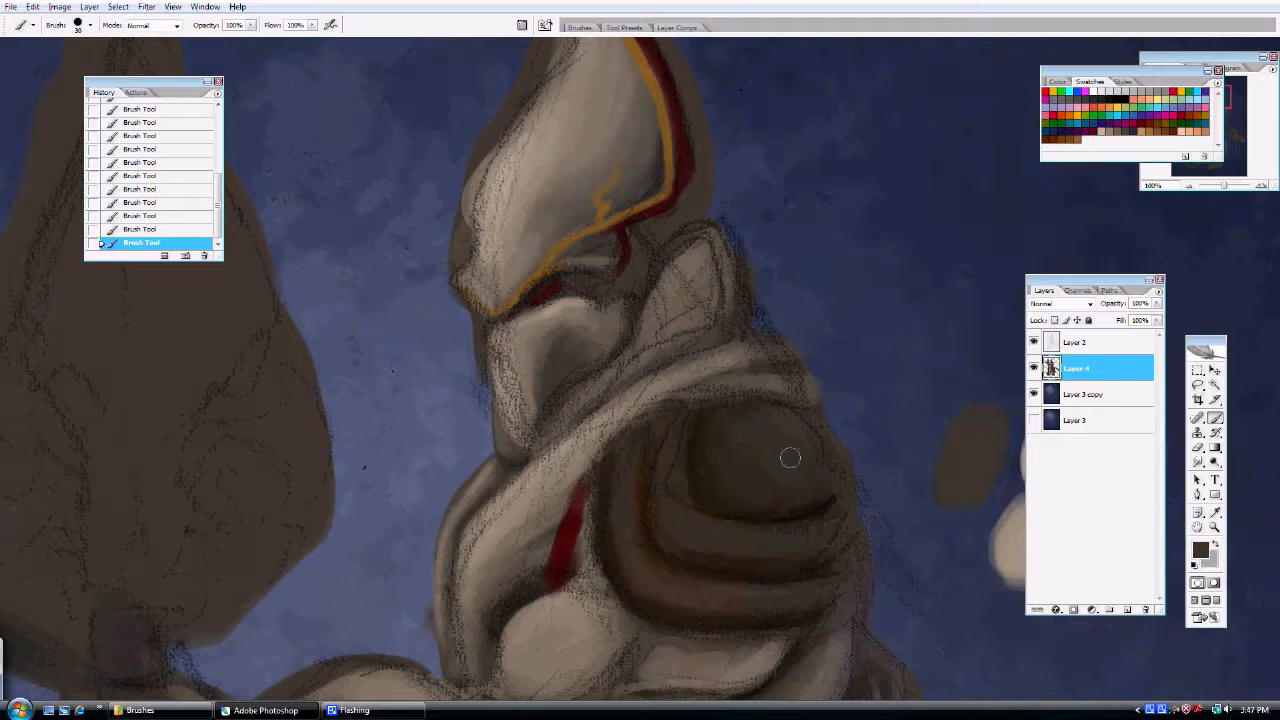
Pick a light warm grey as the foreground colour in the Color Picker.
{"action": "left_click", "coordinate": [1200, 540]}
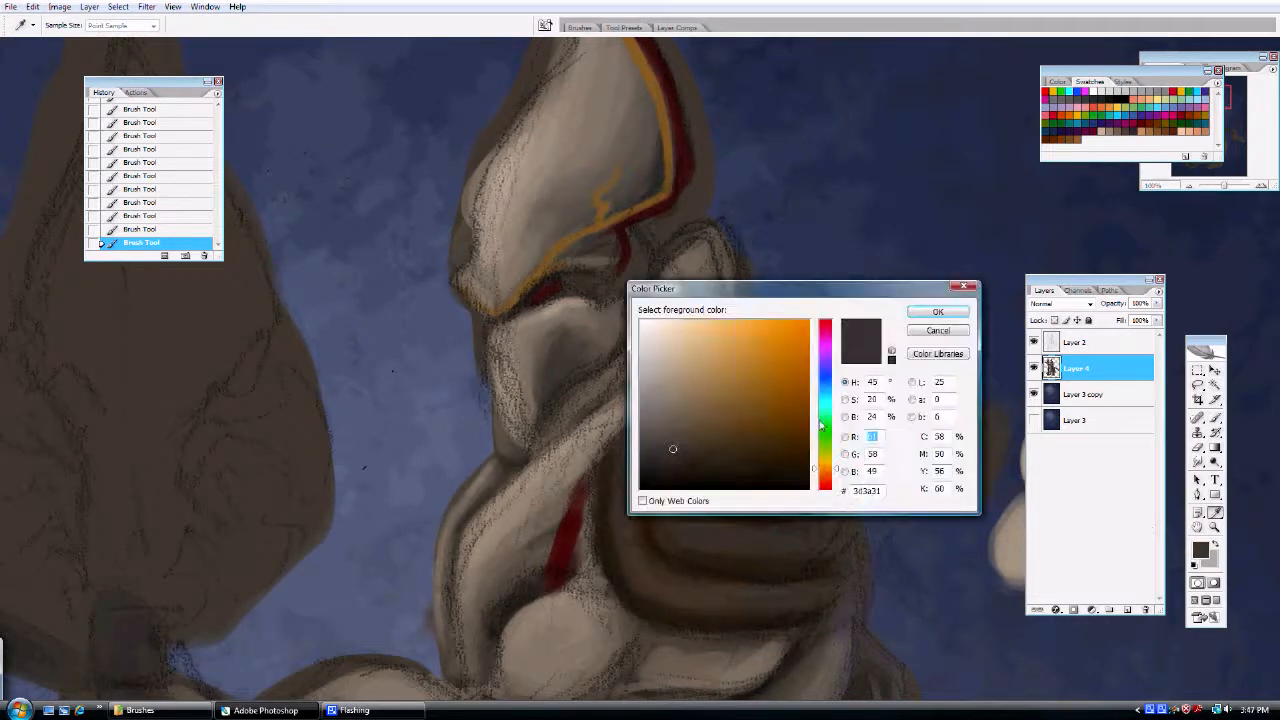
{"action": "left_click", "coordinate": [658, 392]}
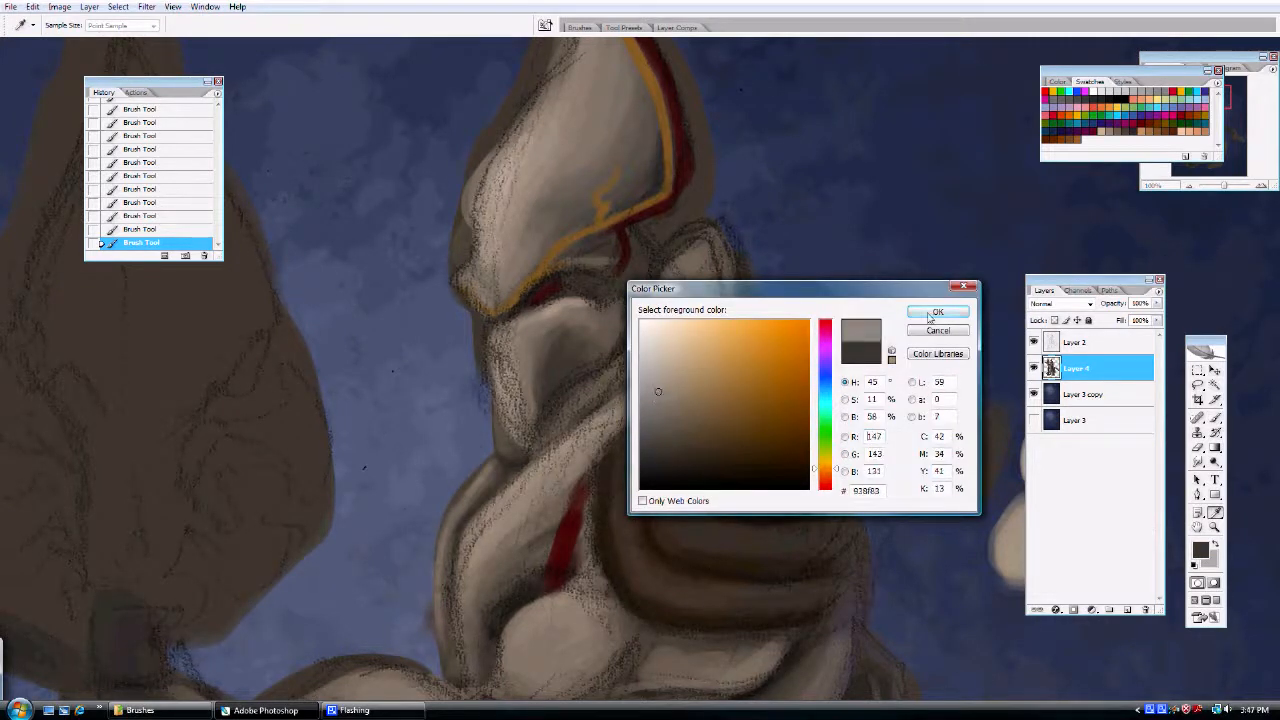
{"action": "left_click", "coordinate": [938, 311]}
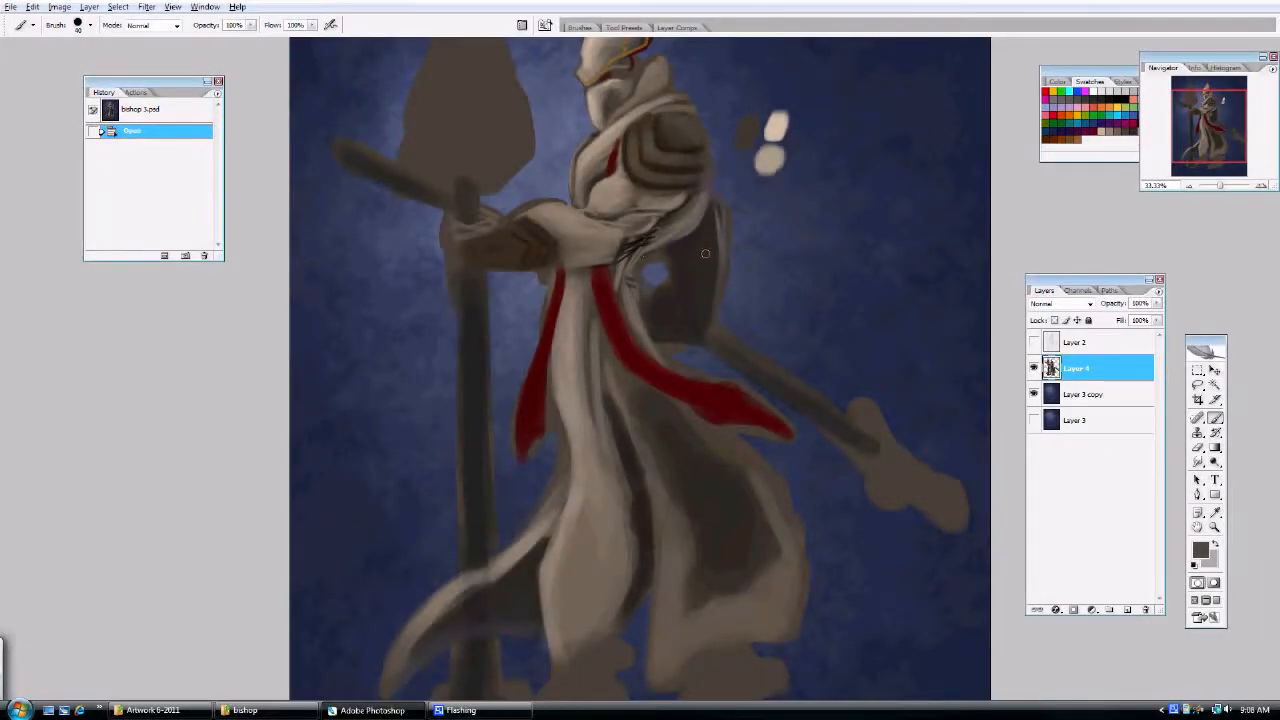
Select the 19 px hard round brush from the Brush Preset picker.
{"action": "left_click", "coordinate": [90, 25]}
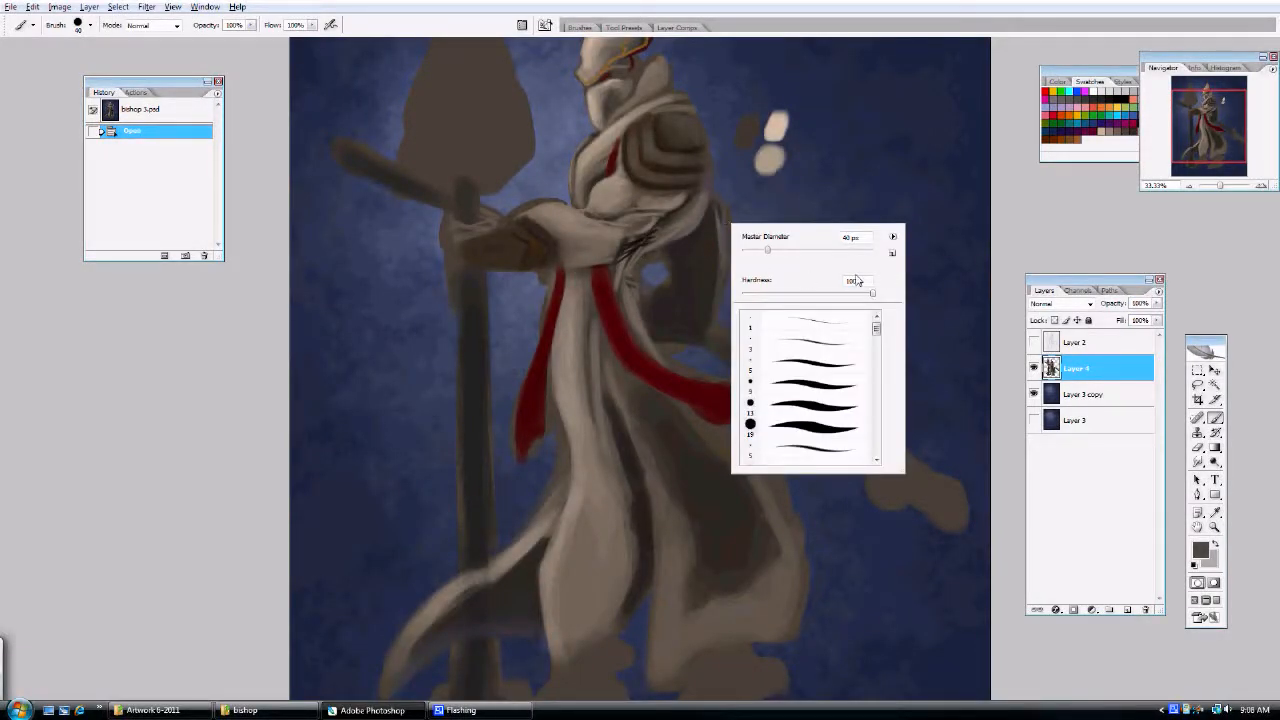
{"action": "left_click", "coordinate": [892, 237]}
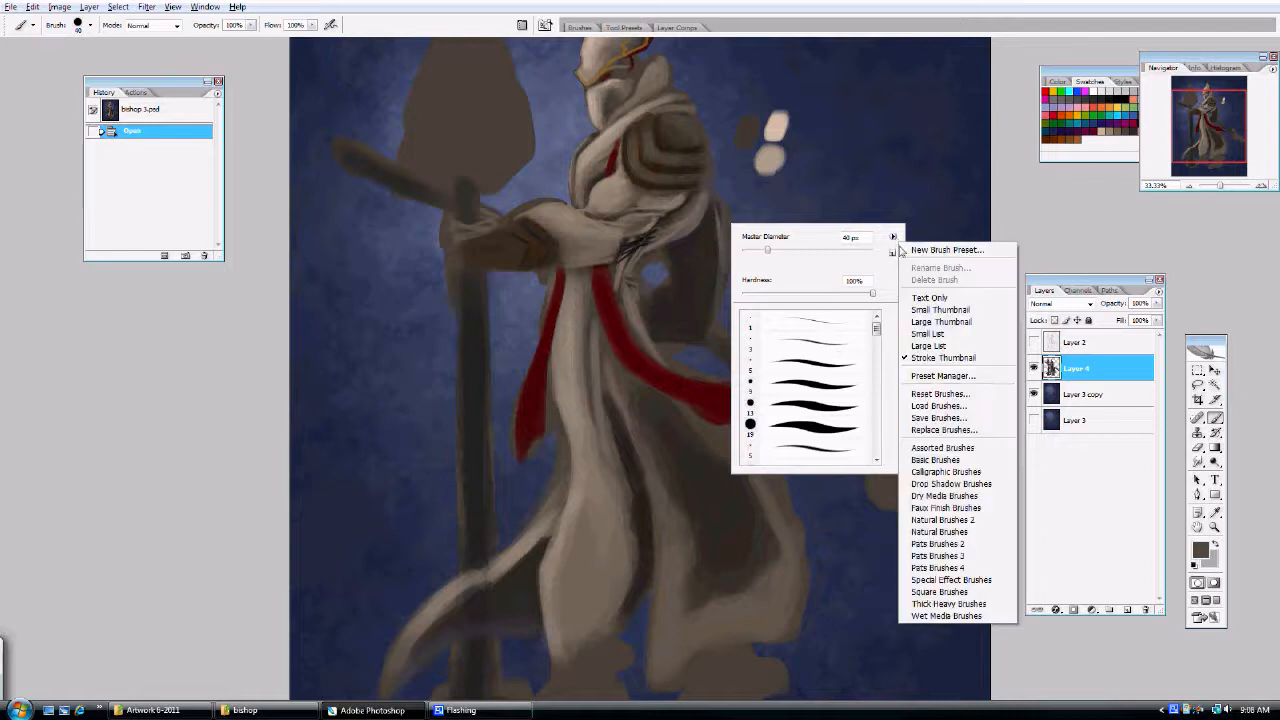
{"action": "left_click", "coordinate": [940, 393]}
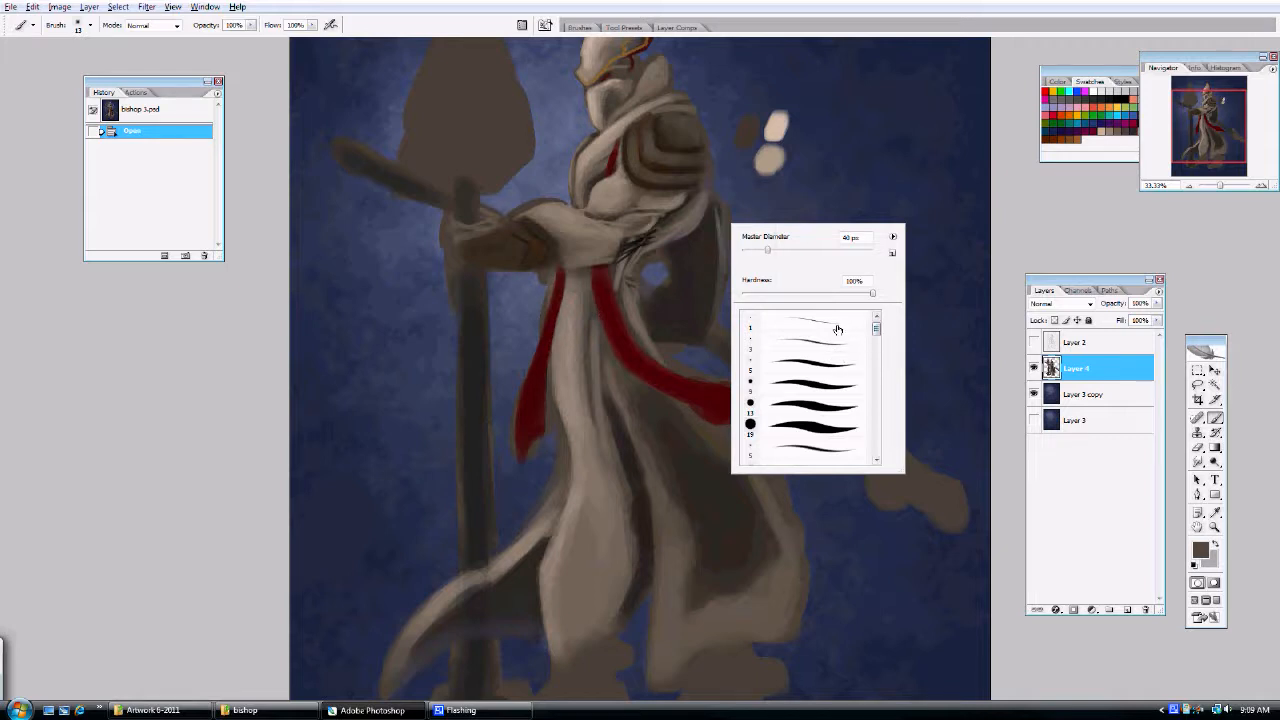
{"action": "mouse_move", "coordinate": [768, 432]}
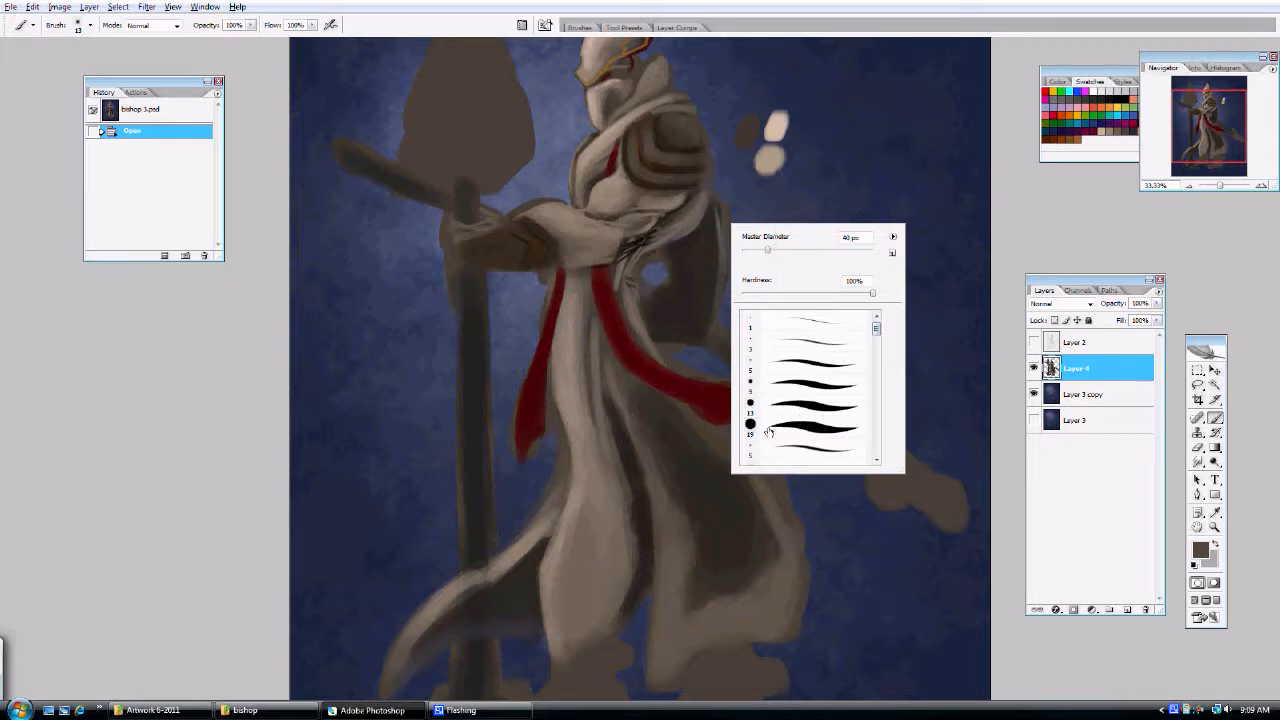
{"action": "left_click_drag", "start_coordinate": [767, 249], "coordinate": [753, 249]}
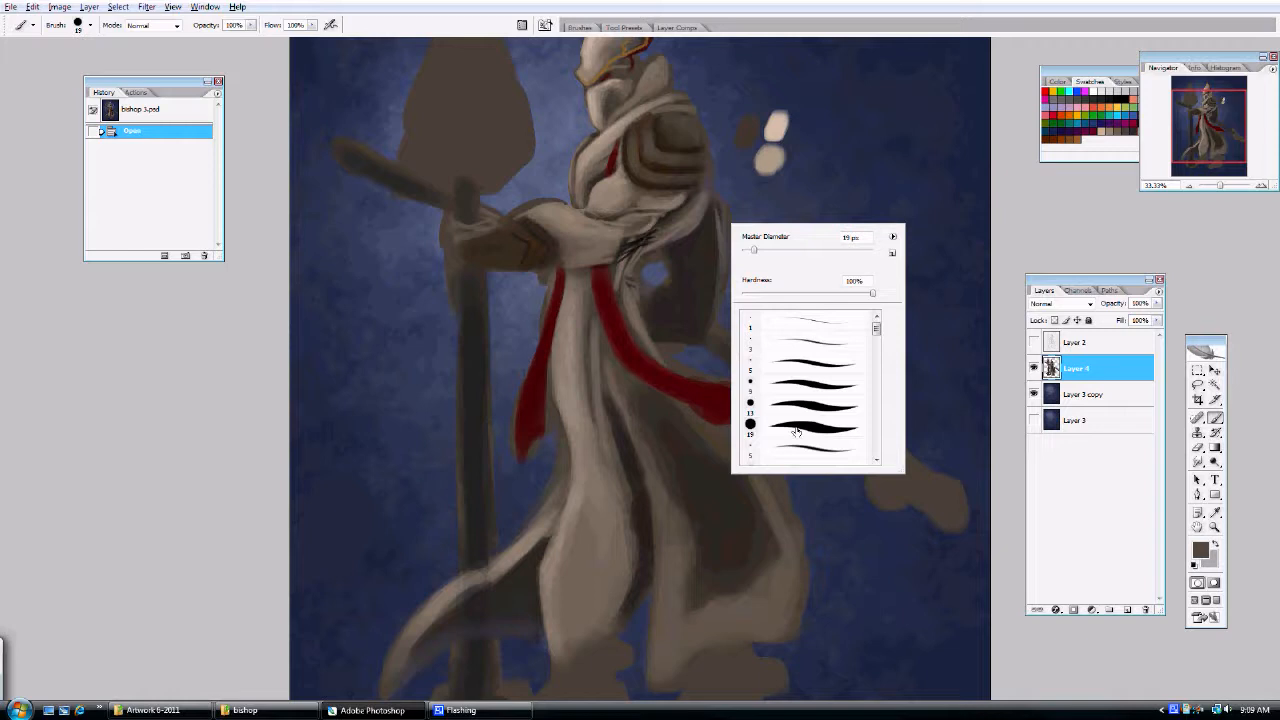
{"action": "left_click", "coordinate": [803, 427]}
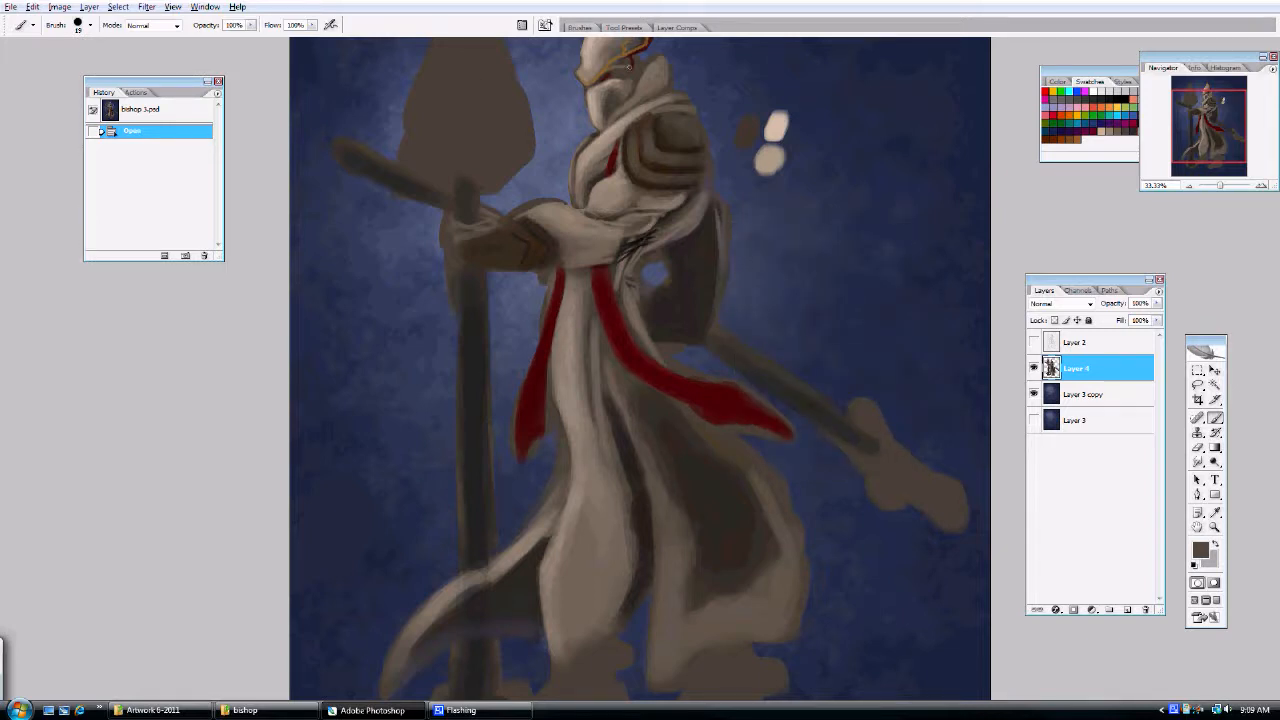
{"action": "left_click", "coordinate": [580, 27]}
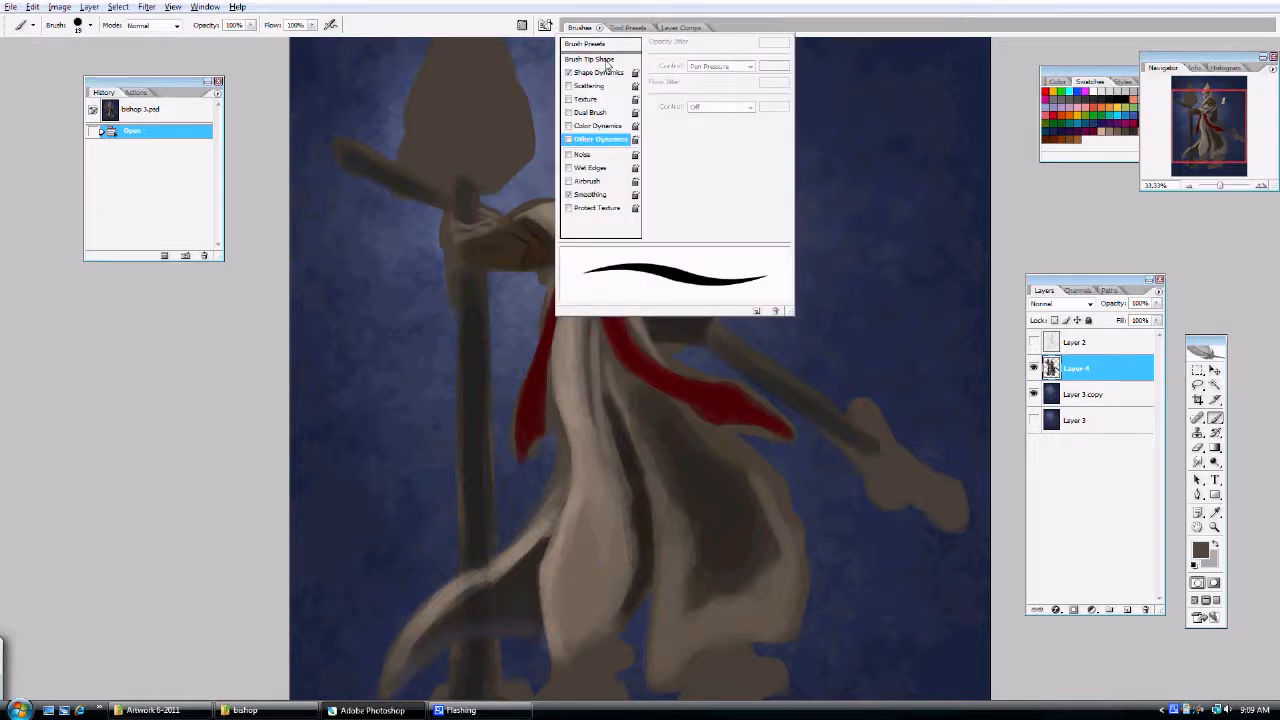
Turn off Shape Dynamics and enable Other Dynamics with Pen Pressure control.
{"action": "left_click", "coordinate": [590, 58]}
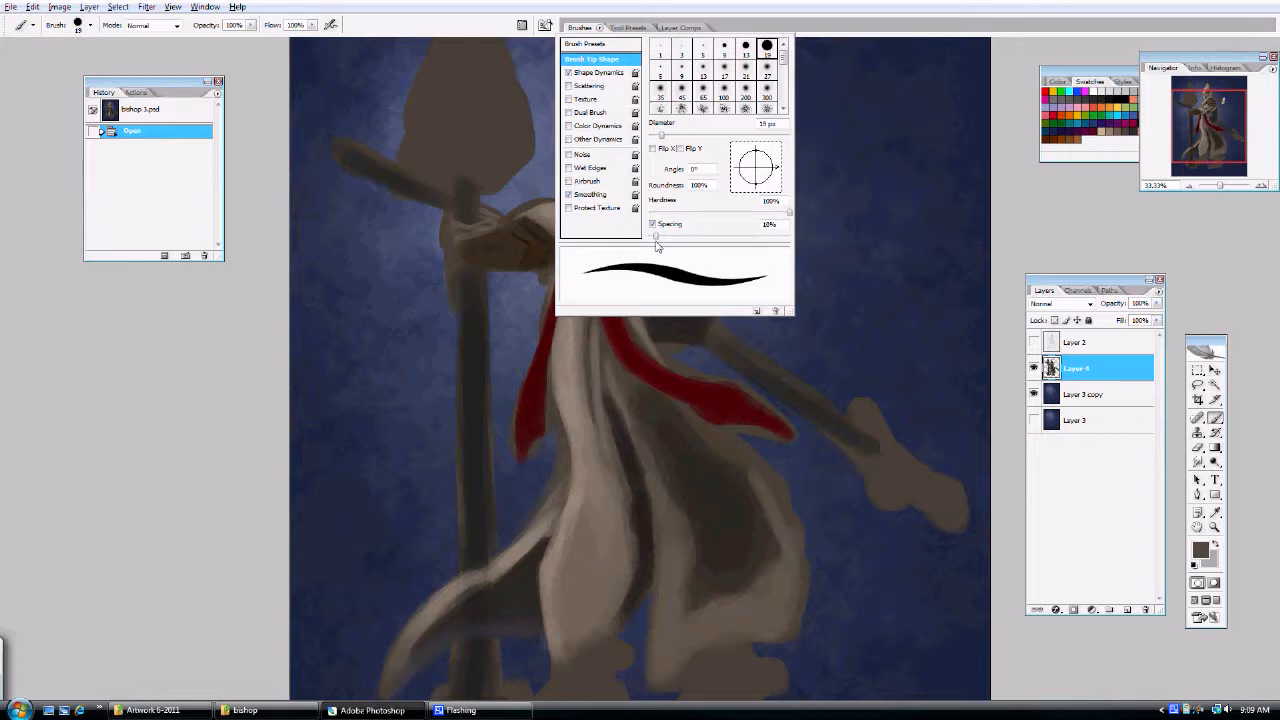
{"action": "left_click", "coordinate": [598, 72]}
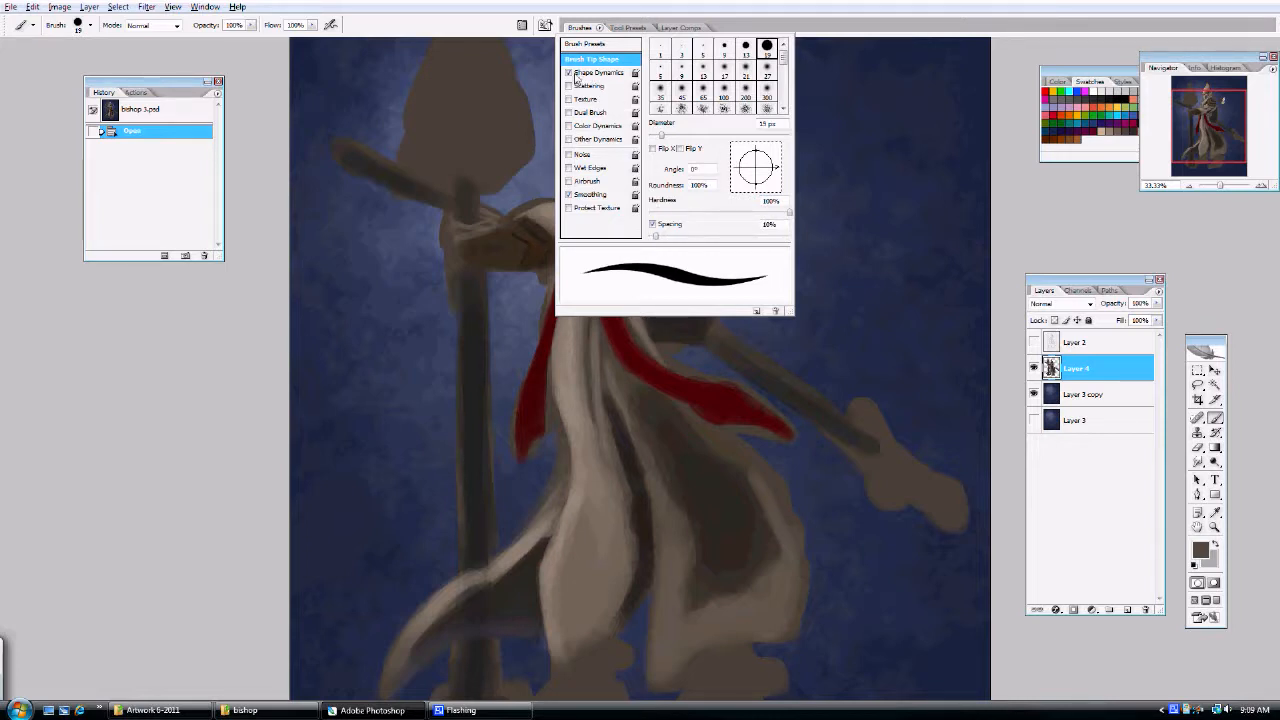
{"action": "left_click", "coordinate": [598, 72]}
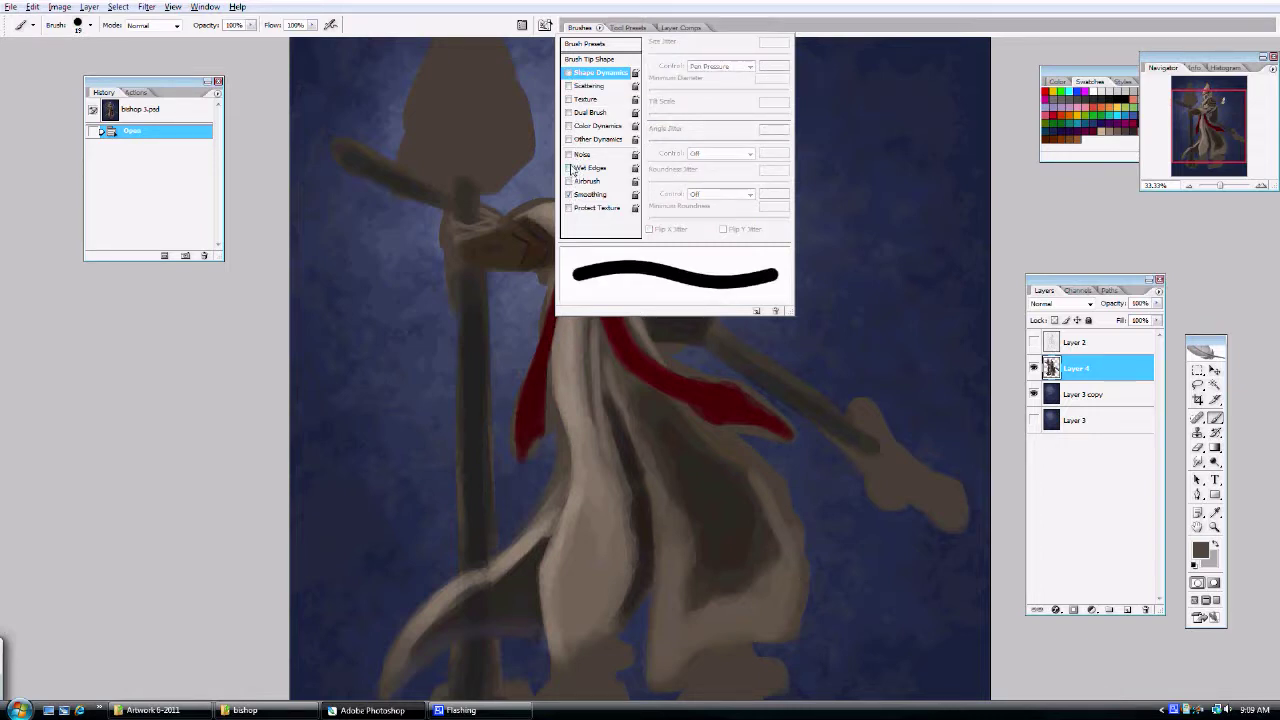
{"action": "left_click", "coordinate": [570, 139]}
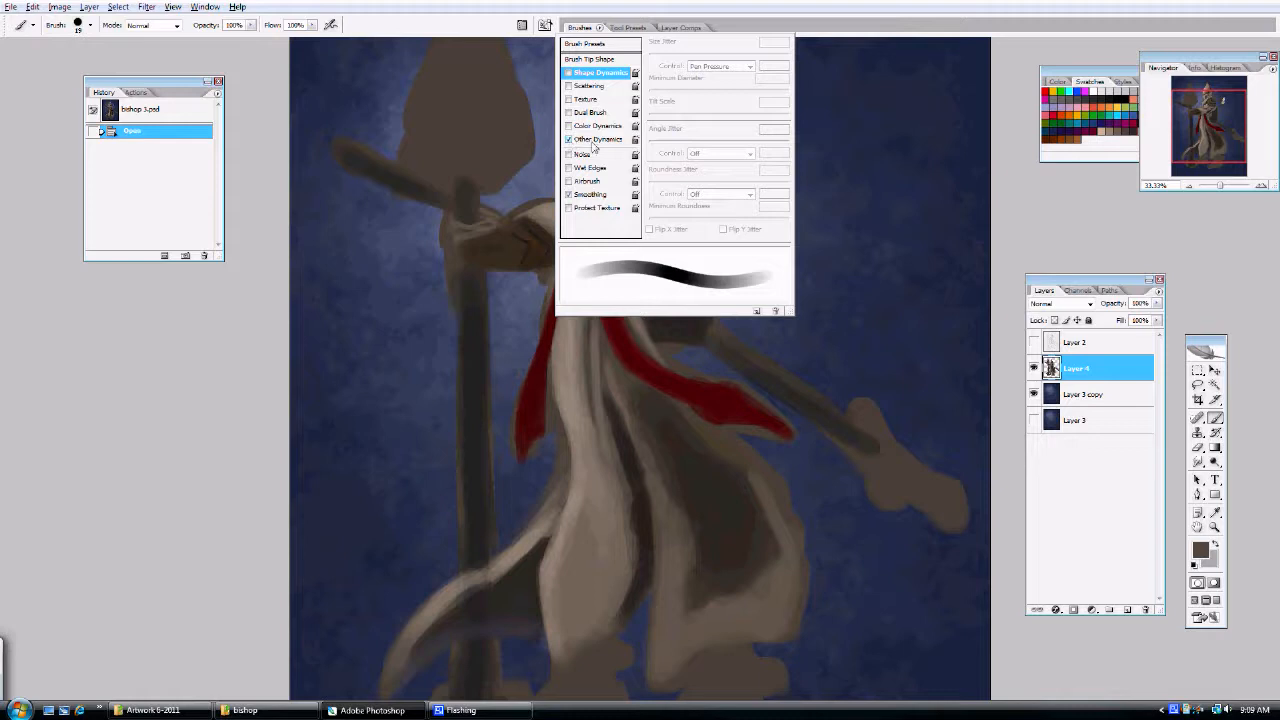
{"action": "left_click", "coordinate": [598, 138]}
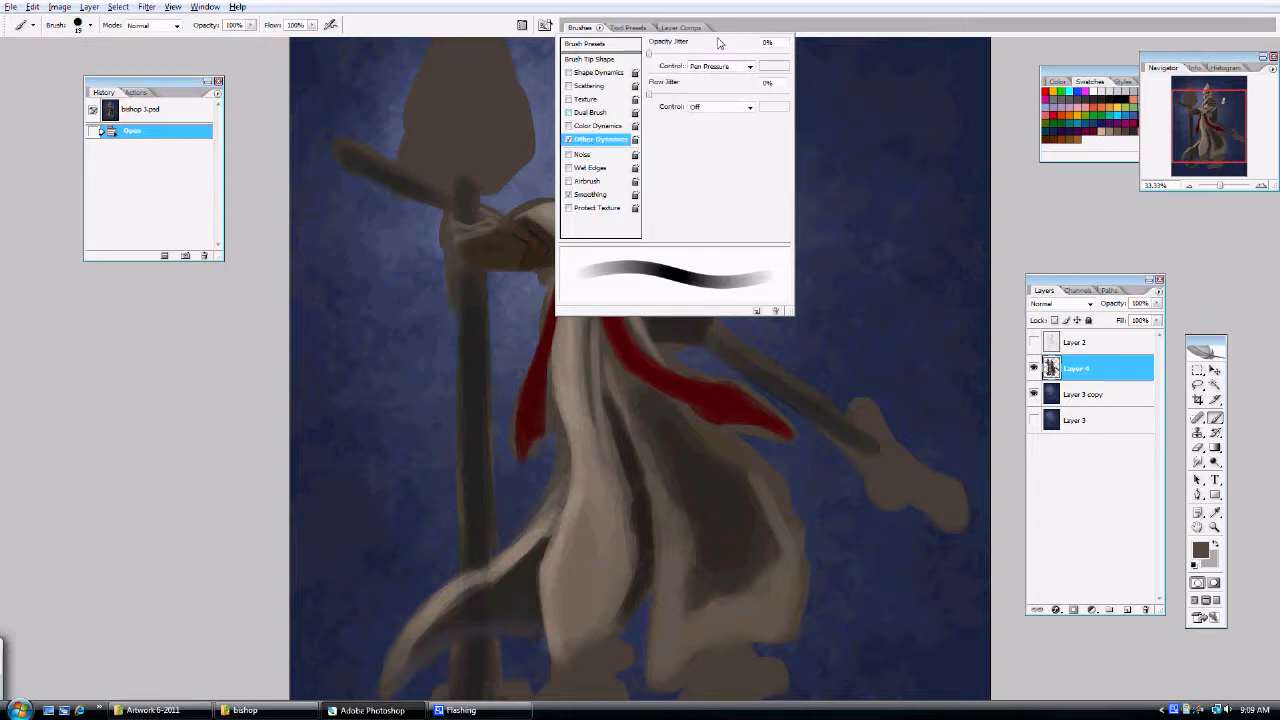
{"action": "left_click", "coordinate": [748, 107]}
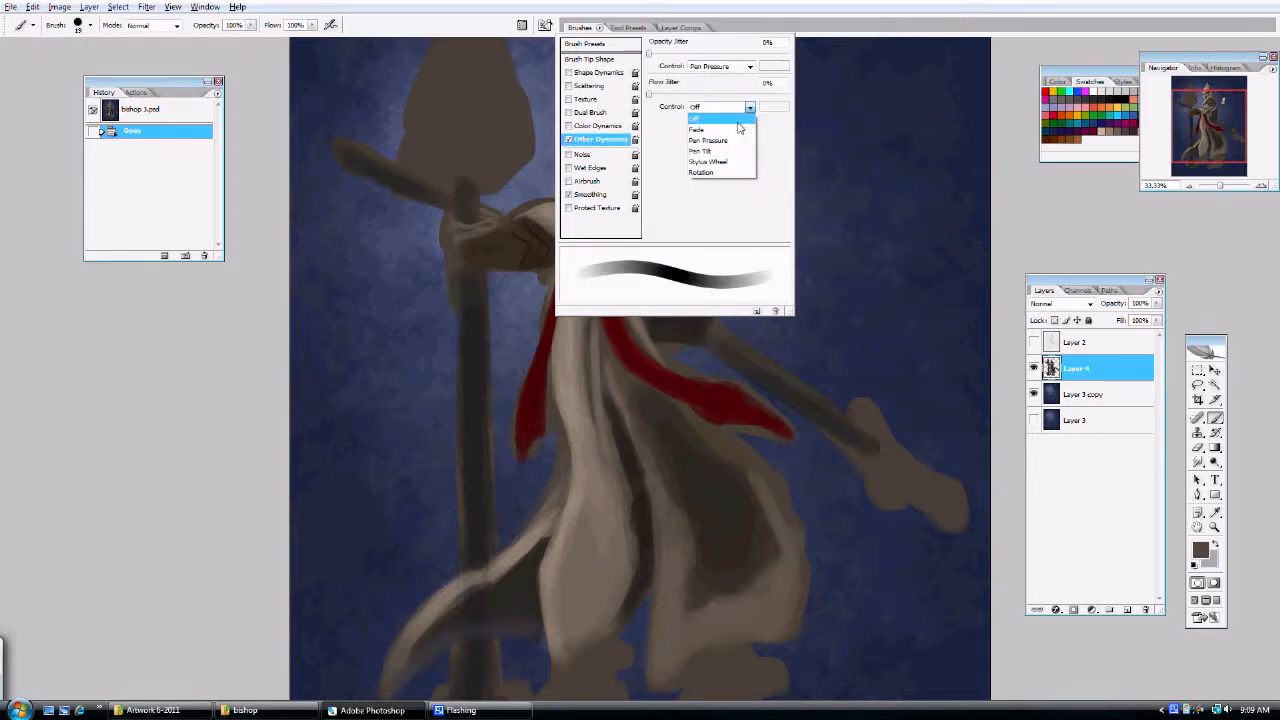
{"action": "left_click", "coordinate": [708, 139]}
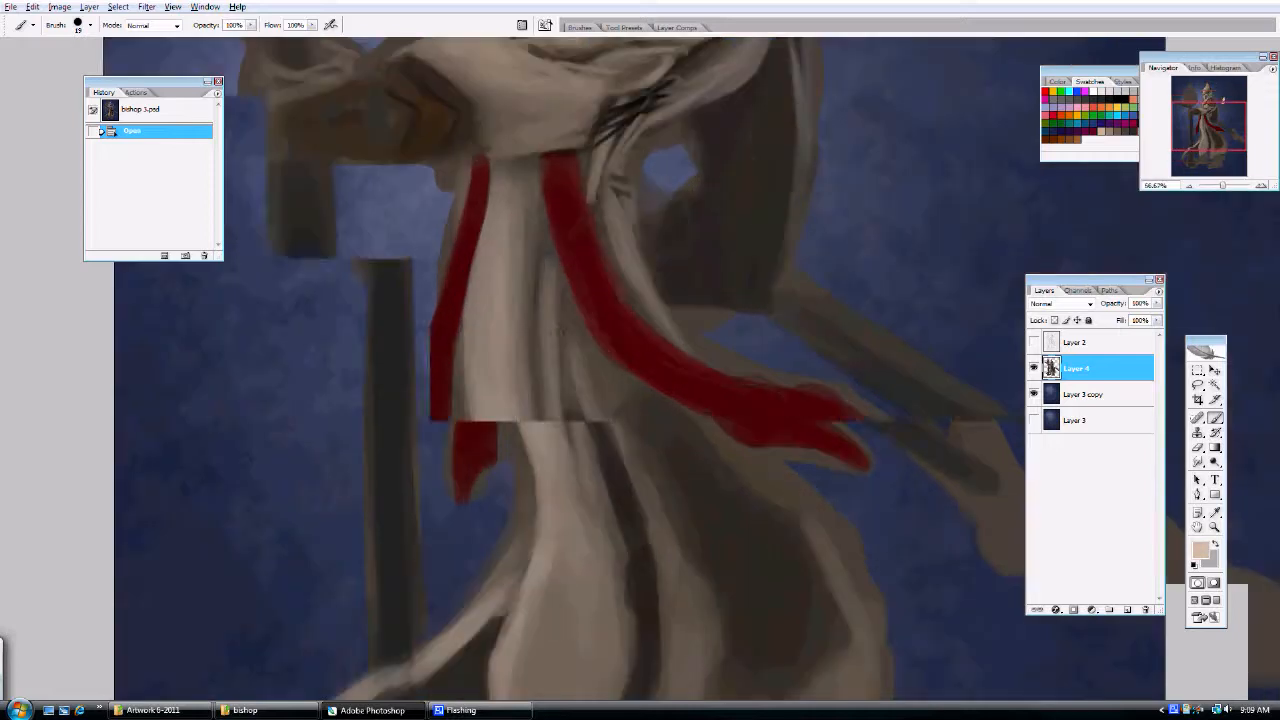
Paint light fold lines into the white robe below the red sash.
{"action": "left_click", "coordinate": [480, 375]}
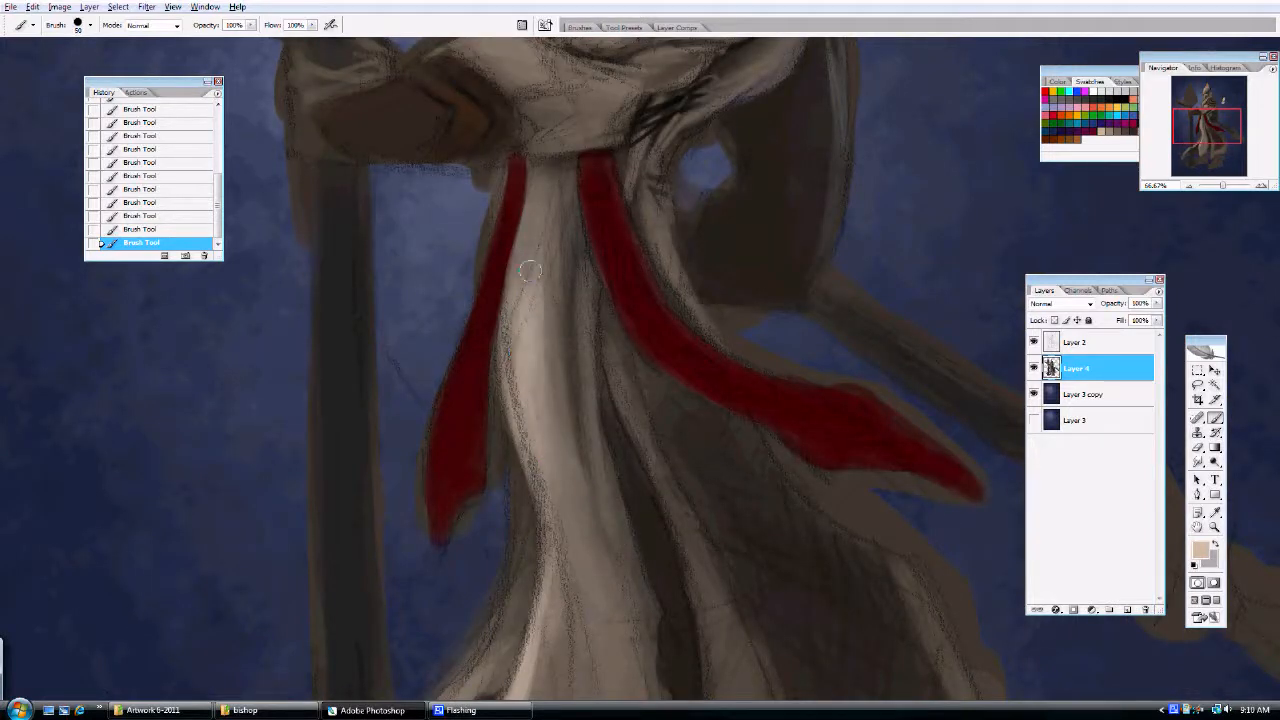
{"action": "left_click_drag", "start_coordinate": [530, 270], "coordinate": [555, 520]}
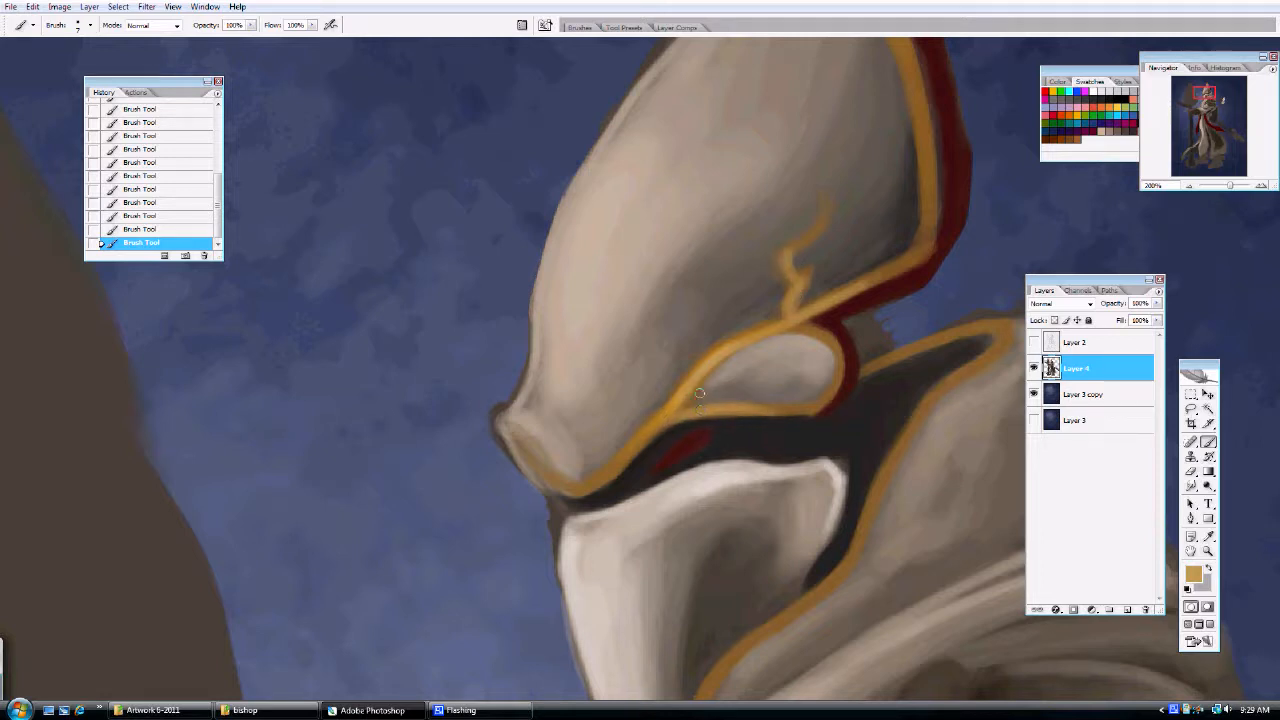
Brush along the gold helmet trim, then pick a paler gold and a light tan.
{"action": "left_click_drag", "start_coordinate": [700, 393], "coordinate": [548, 475]}
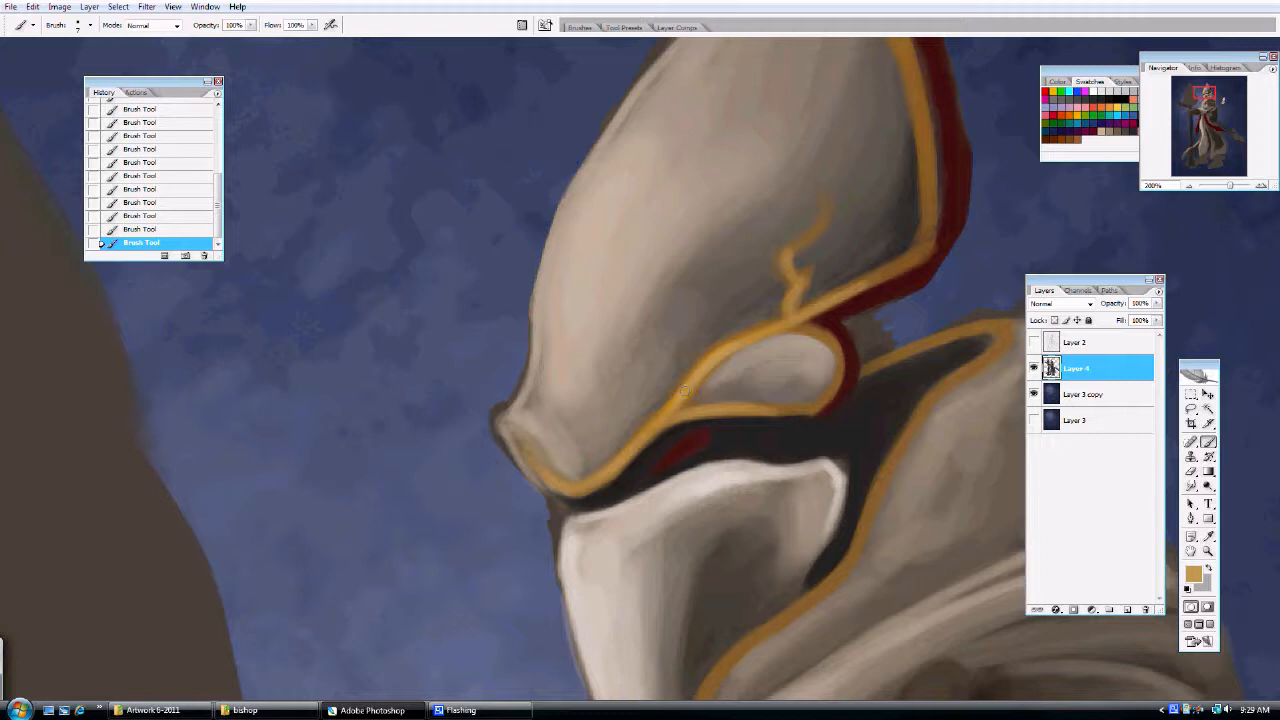
{"action": "mouse_move", "coordinate": [772, 390]}
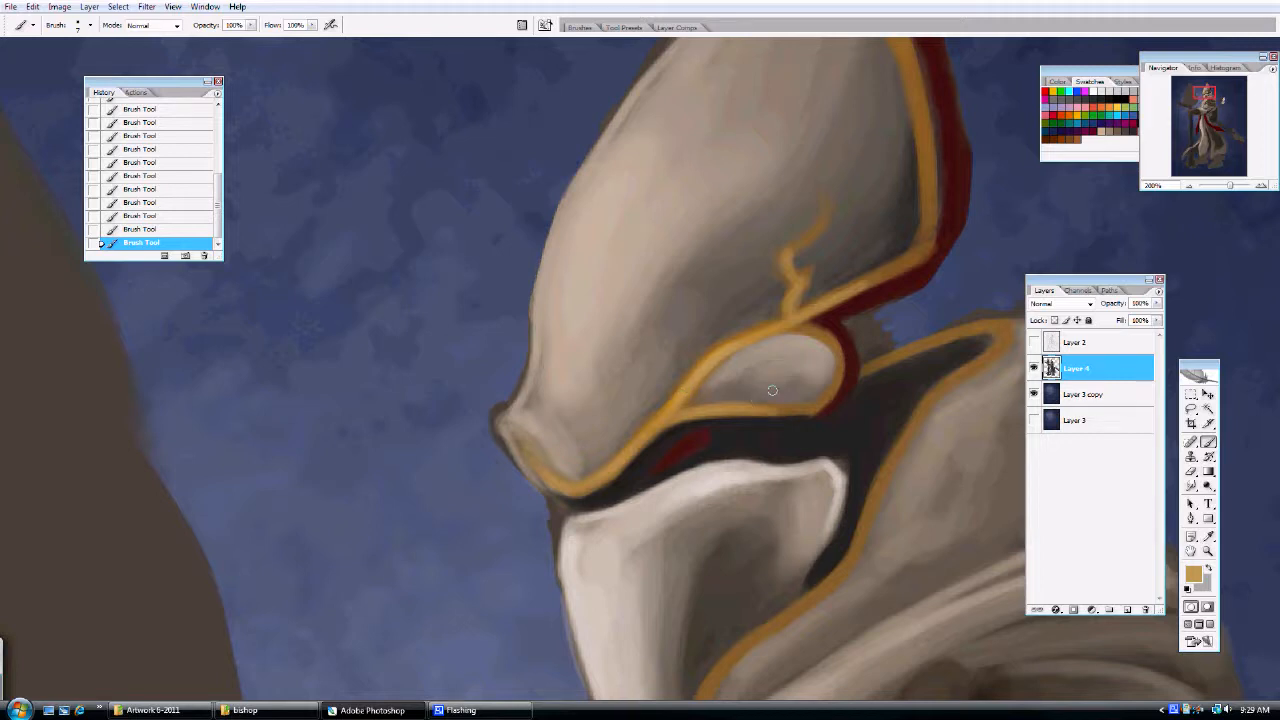
{"action": "left_click", "coordinate": [1194, 573]}
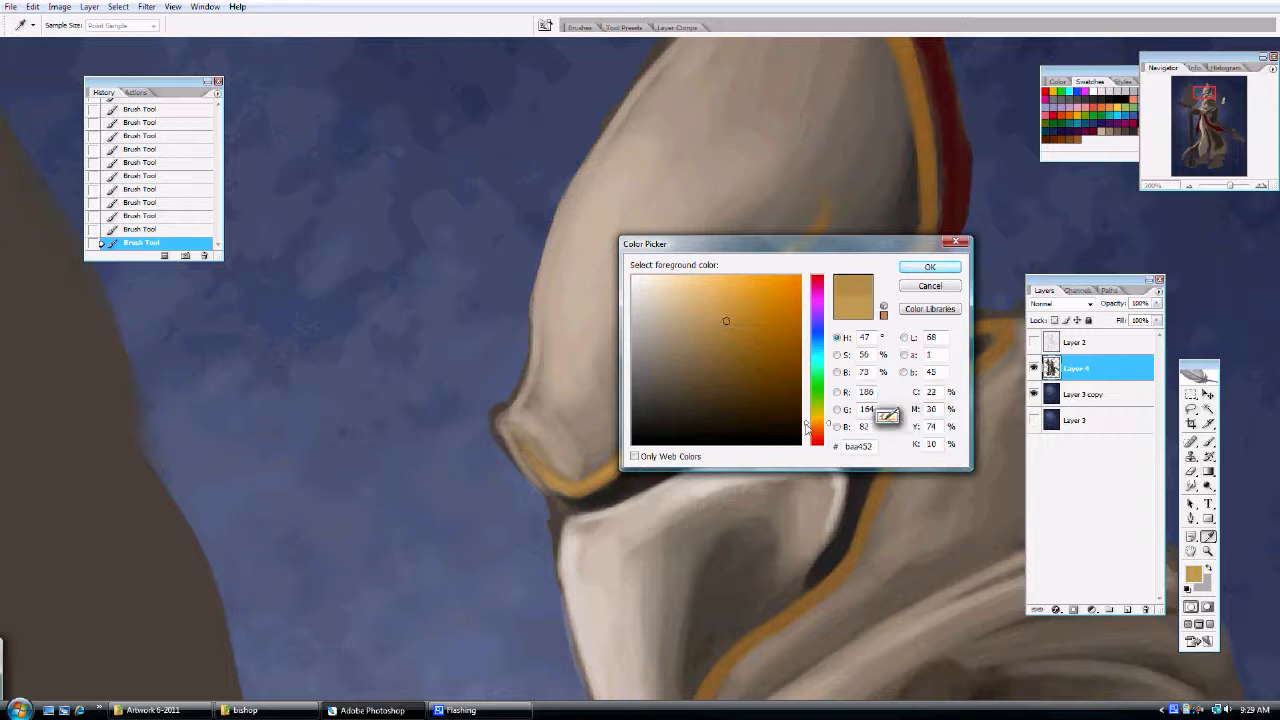
{"action": "left_click", "coordinate": [700, 286]}
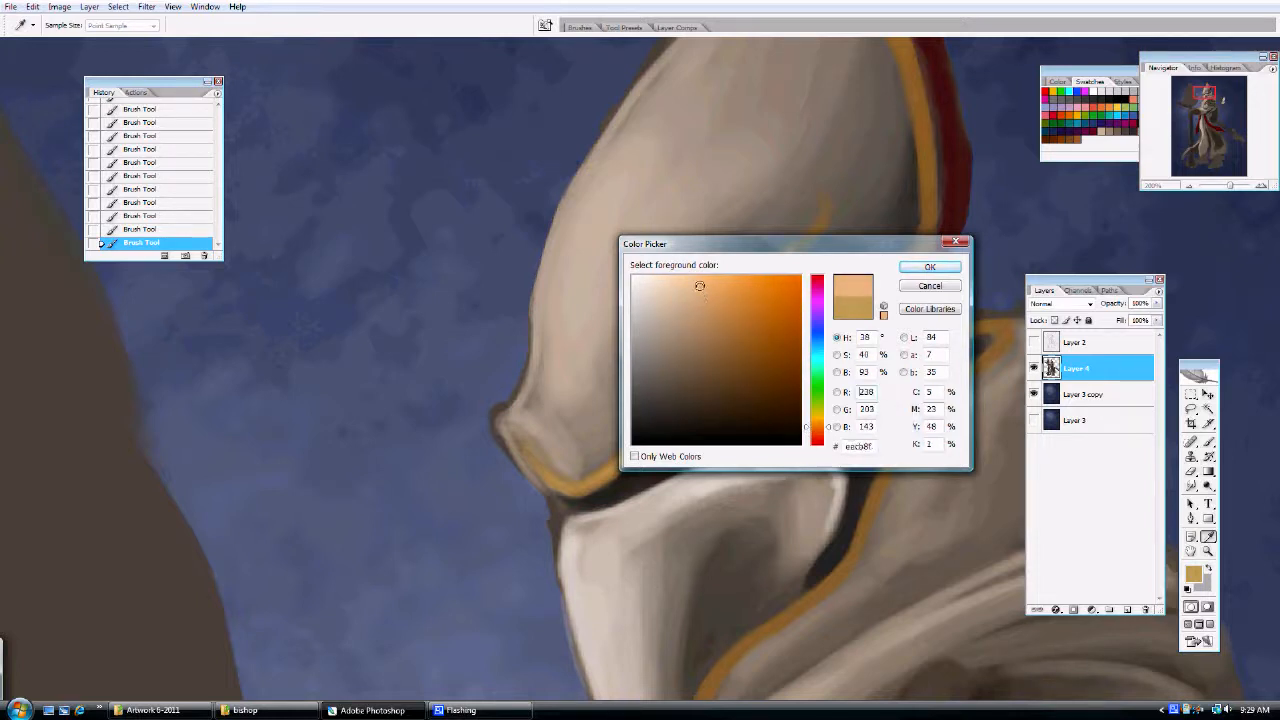
{"action": "left_click", "coordinate": [692, 292]}
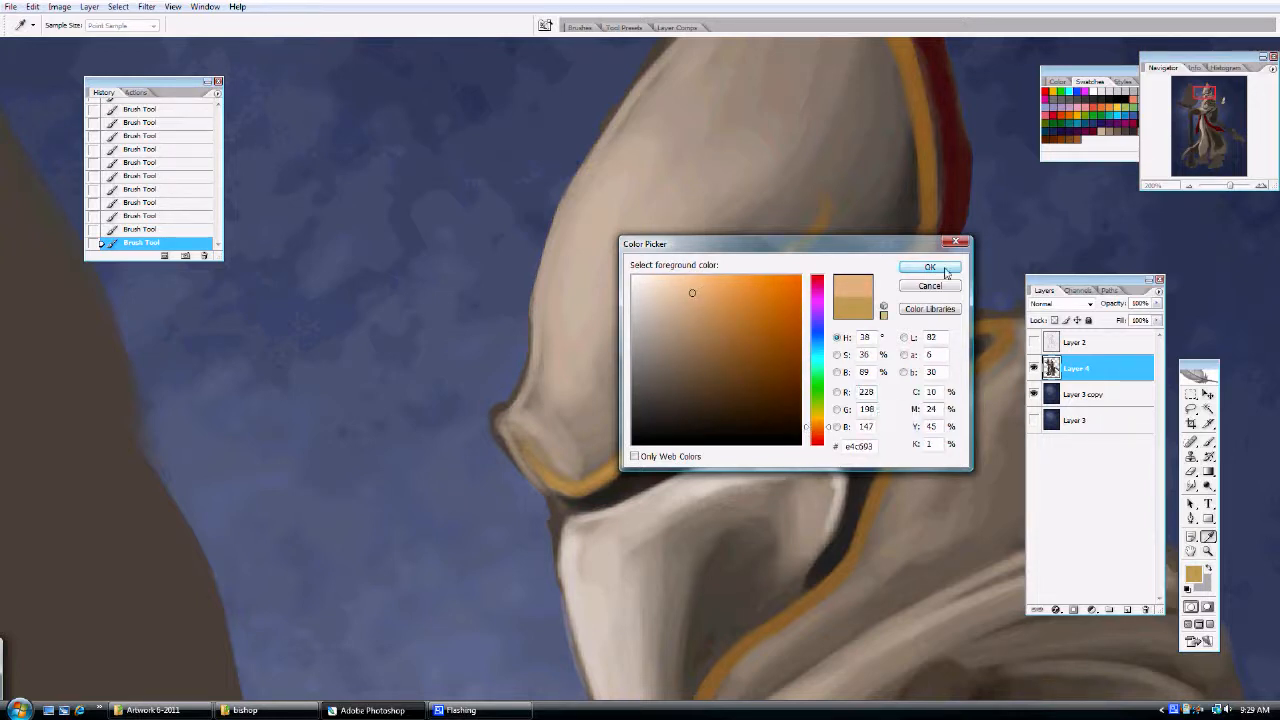
{"action": "left_click", "coordinate": [929, 267]}
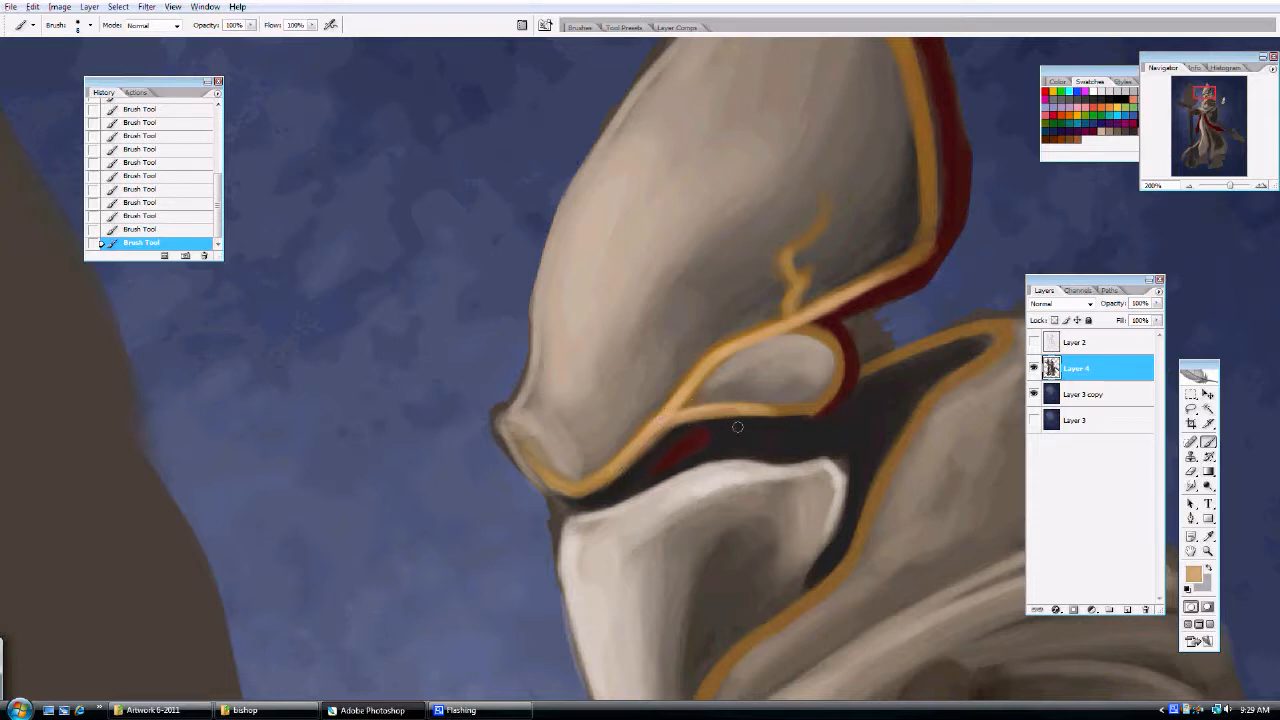
{"action": "left_click", "coordinate": [1194, 573]}
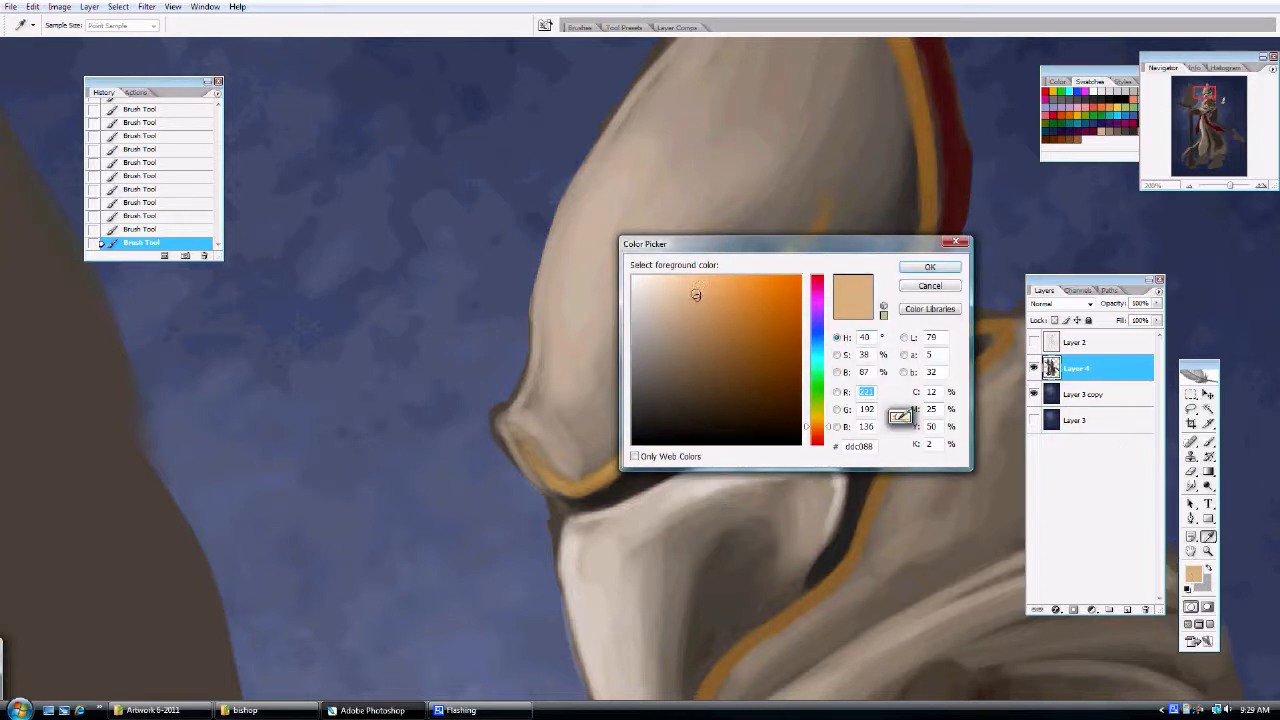
{"action": "left_click", "coordinate": [928, 266]}
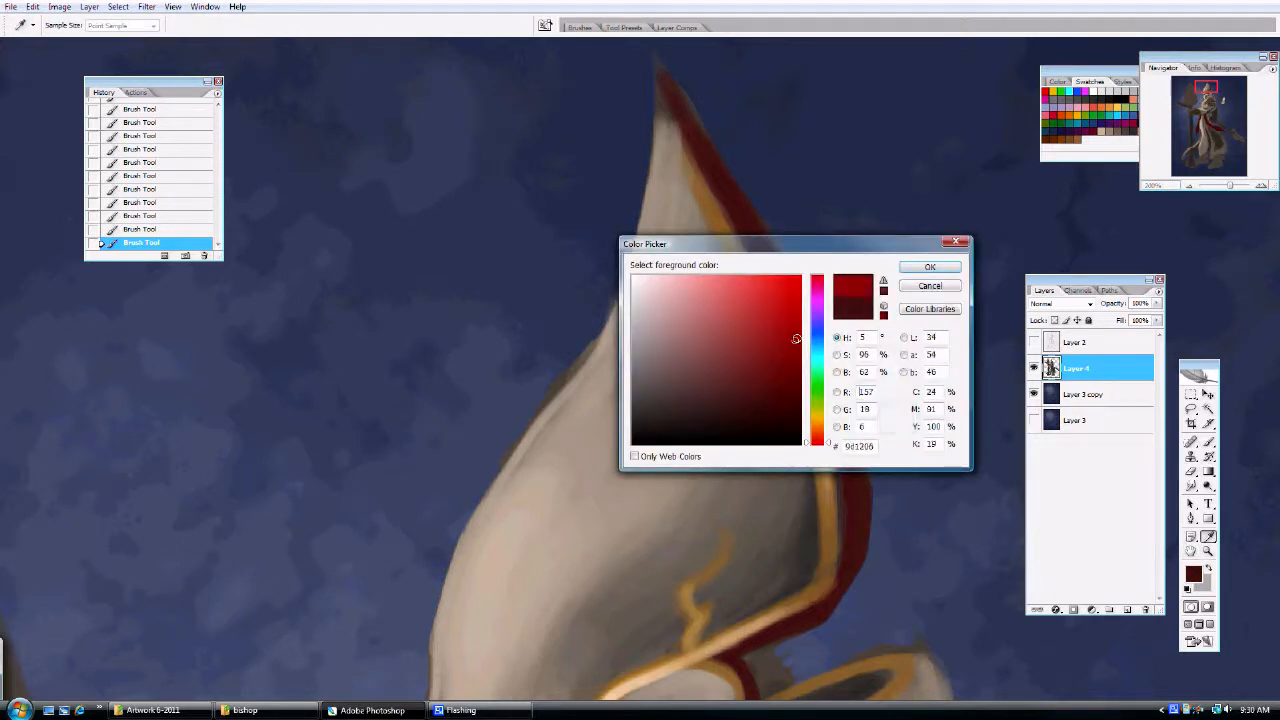
Paint the helmet's eye slit deep crimson, then dab a brighter red glow inside it.
{"action": "left_click", "coordinate": [928, 266]}
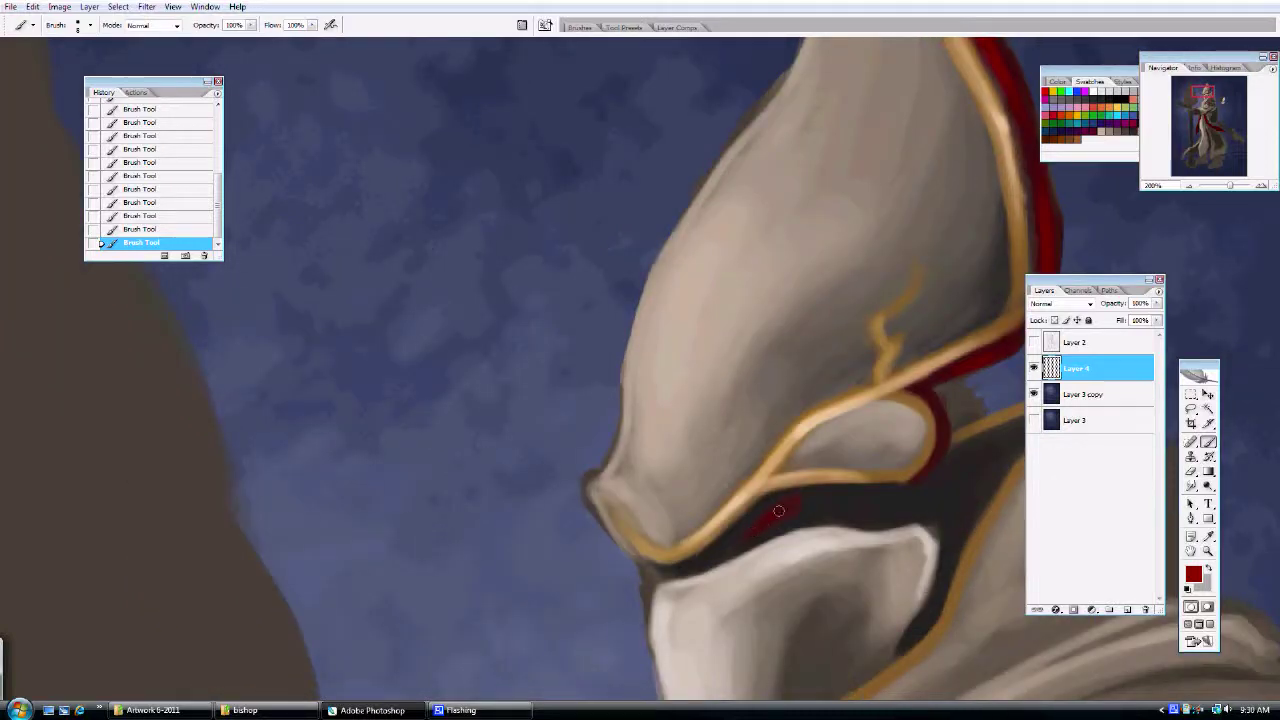
{"action": "left_click_drag", "start_coordinate": [779, 511], "coordinate": [750, 530]}
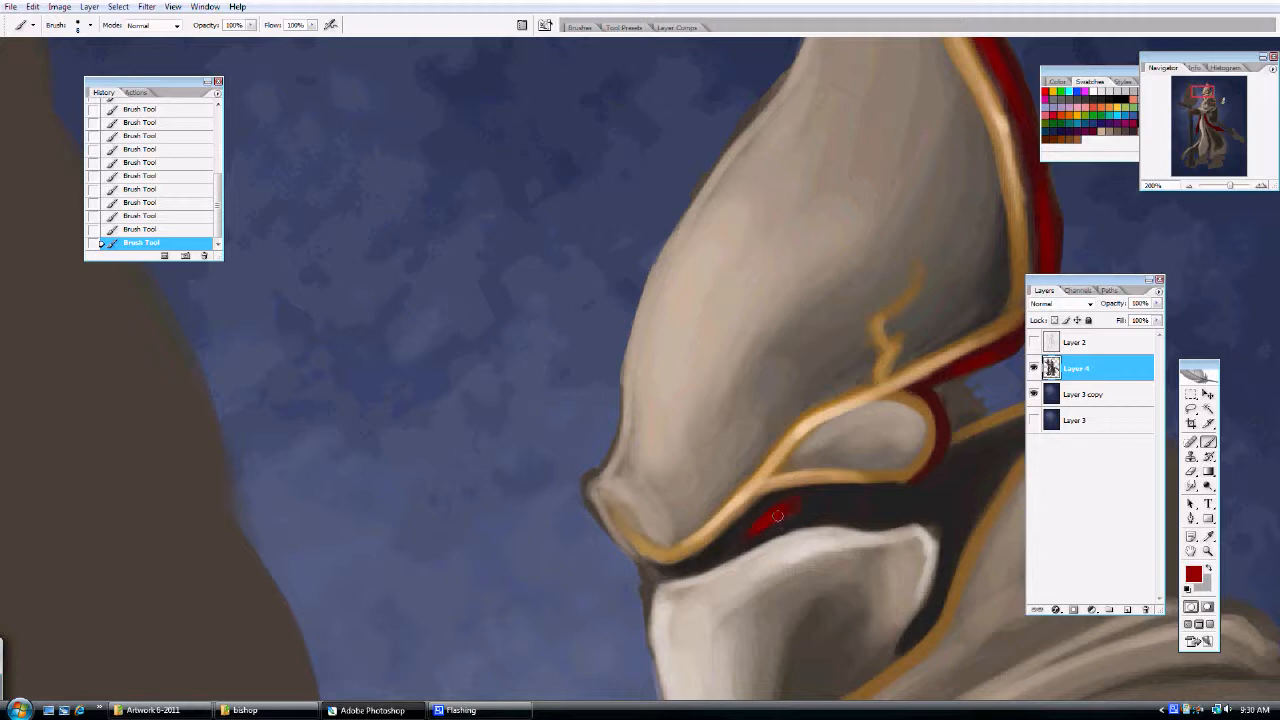
{"action": "left_click", "coordinate": [1192, 573]}
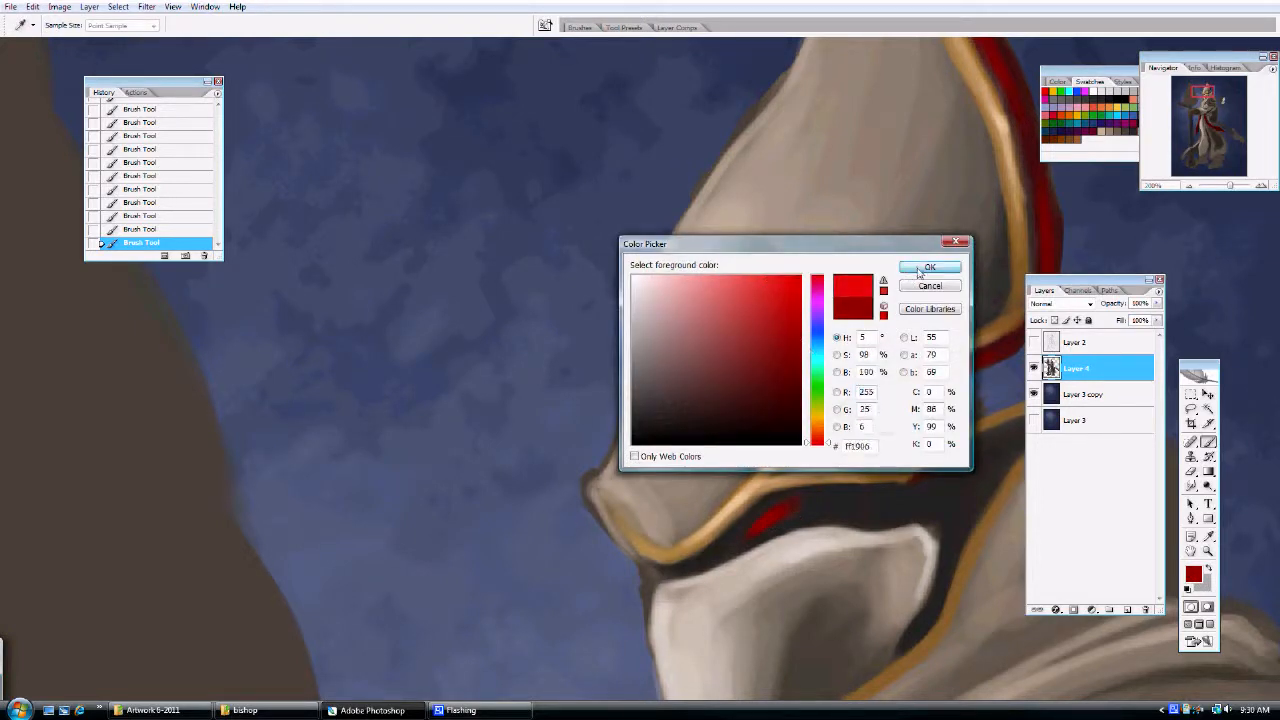
{"action": "left_click", "coordinate": [929, 267]}
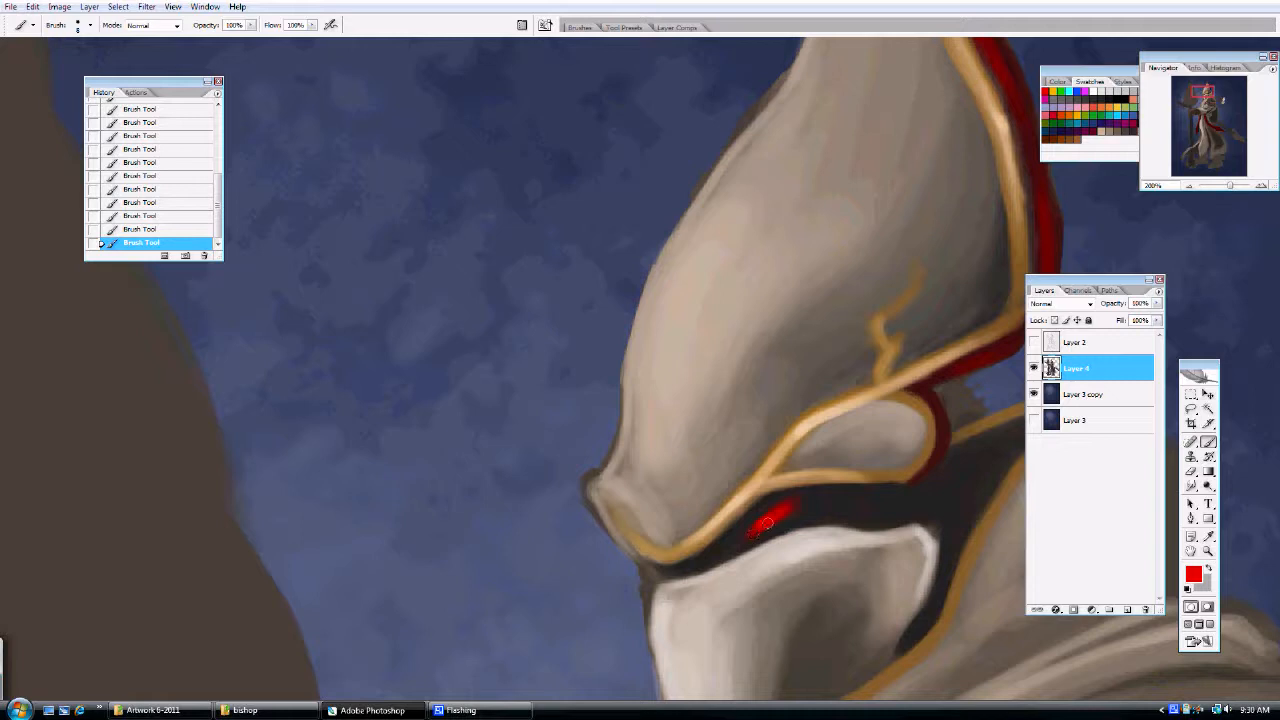
{"action": "left_click", "coordinate": [765, 525]}
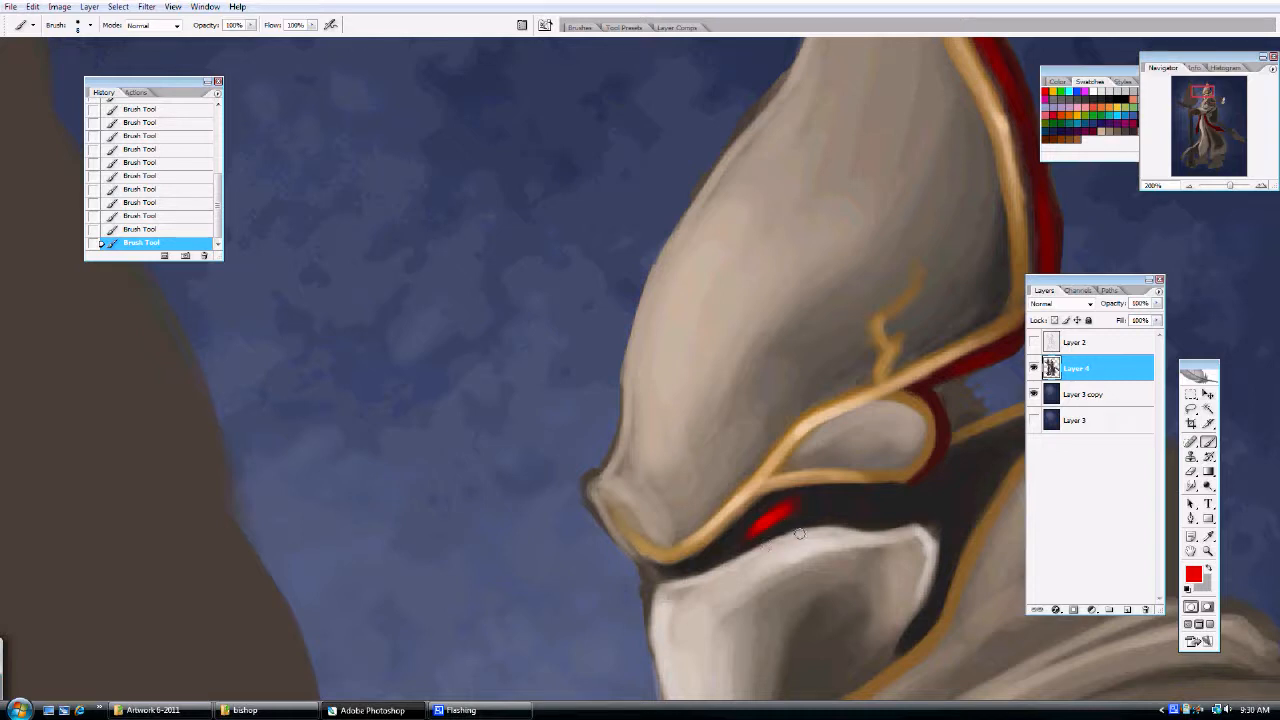